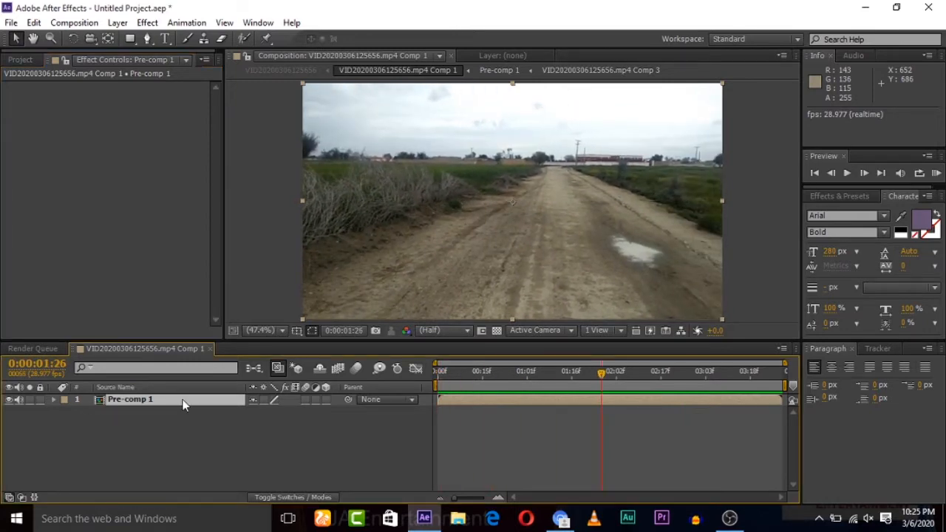
Run Track Camera on the Pre-comp 1 road footage and let the 3D Camera Tracker solve
right_click(130, 399)
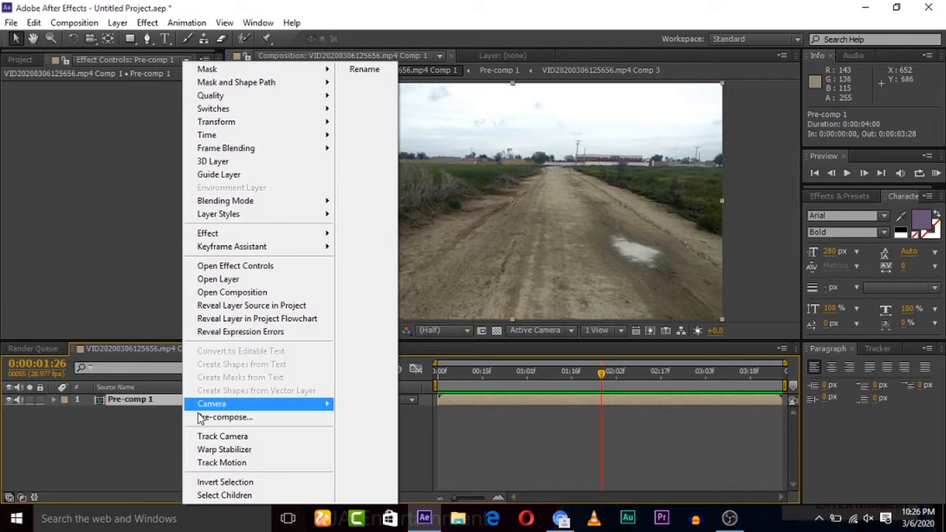
left_click(222, 435)
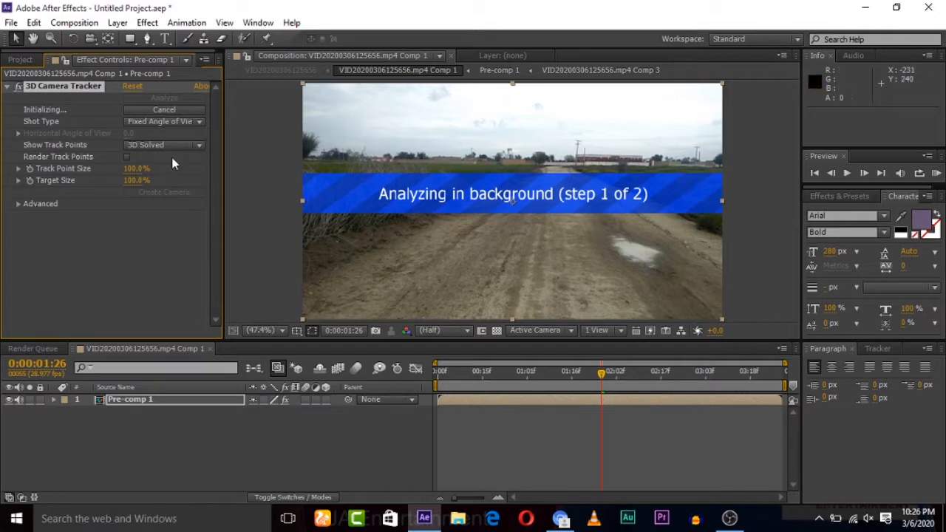
mouse_move(60, 88)
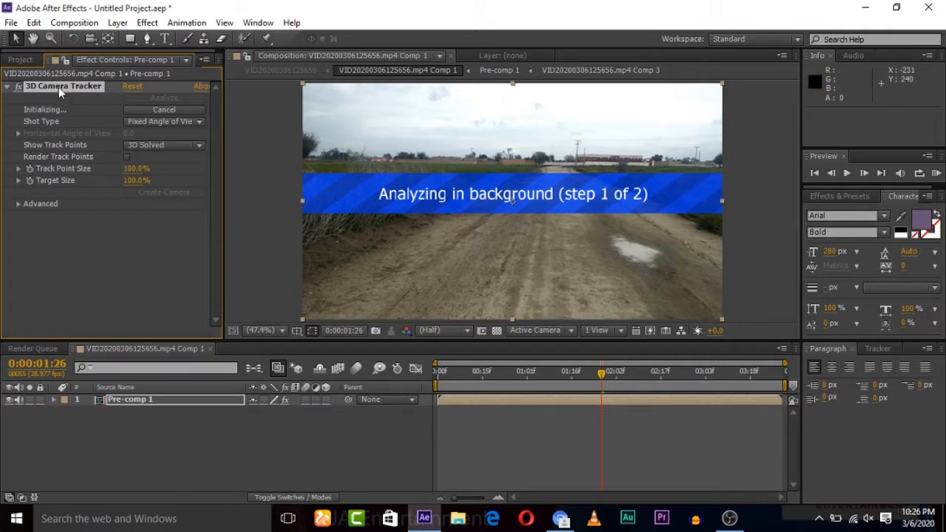
mouse_move(501, 219)
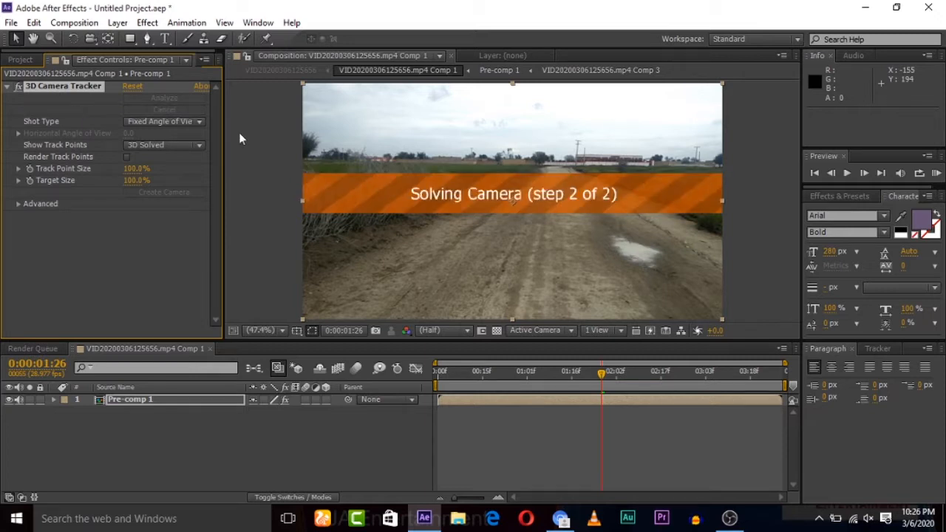
mouse_move(580, 206)
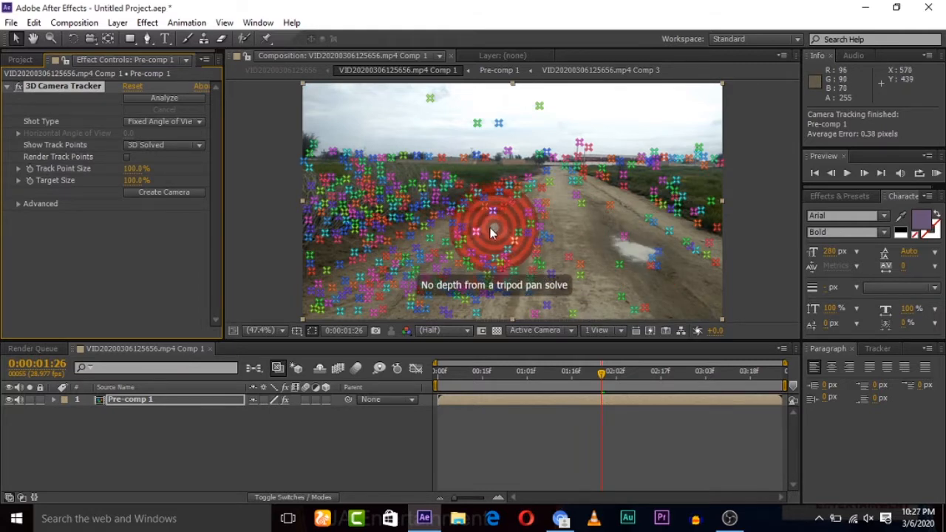
Create a null and camera from the track, add a black solid and apply Video Copilot Element to it
left_click(162, 192)
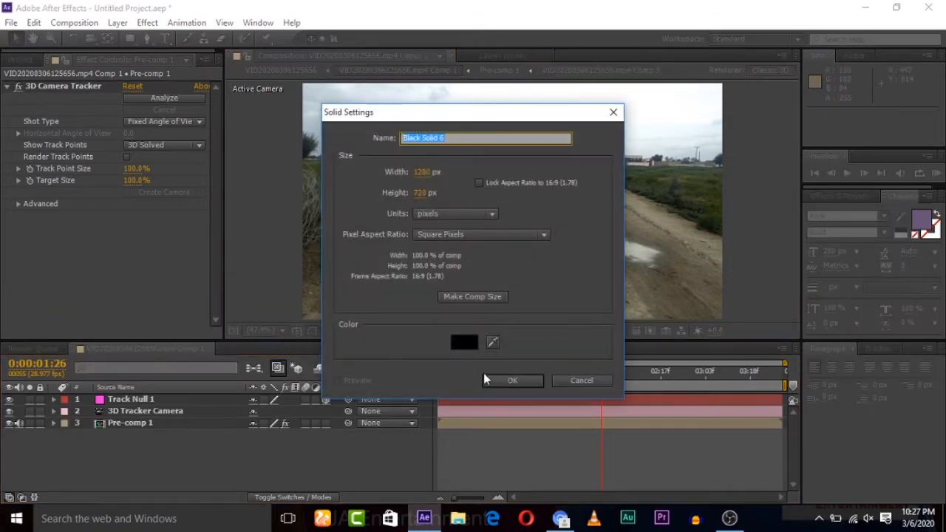
left_click(512, 380)
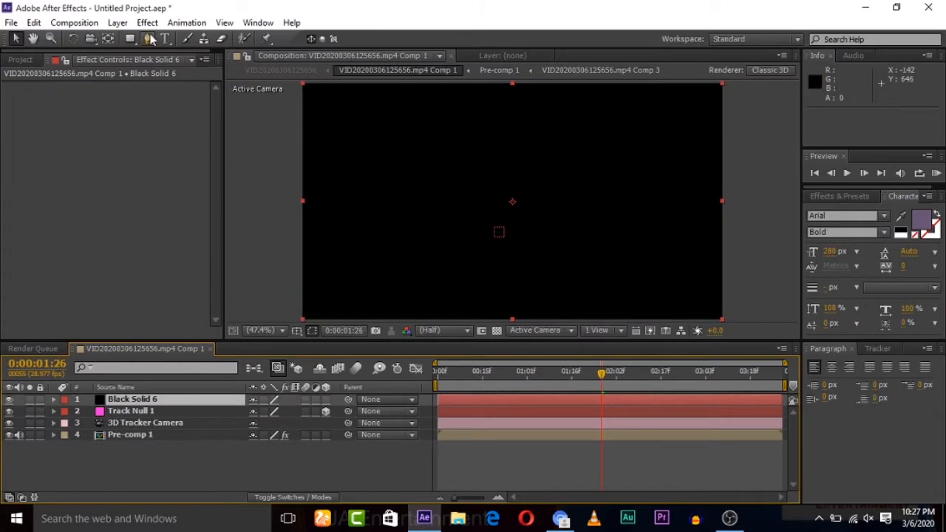
left_click(147, 22)
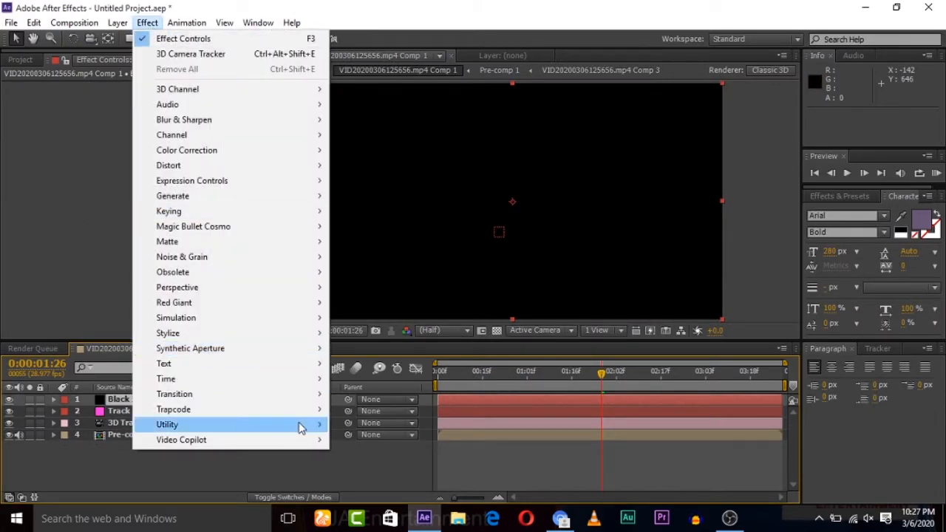
mouse_move(180, 440)
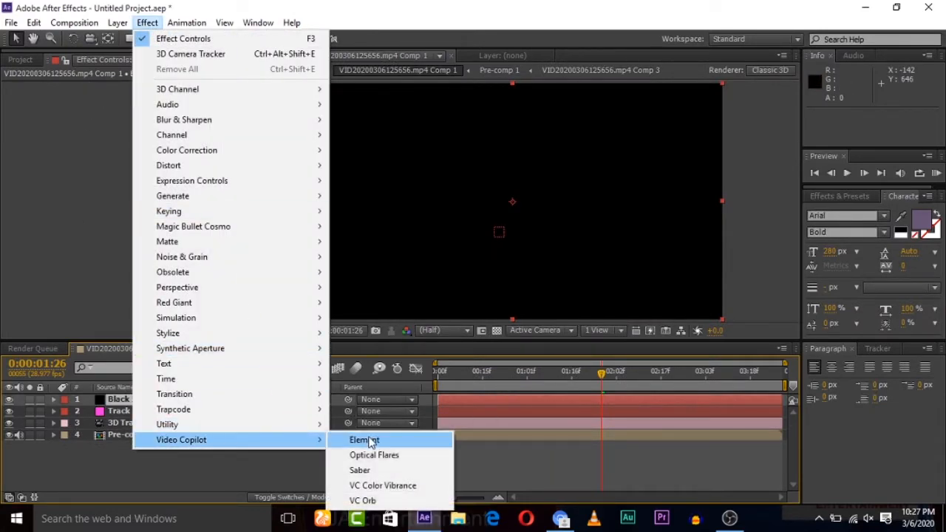
left_click(364, 441)
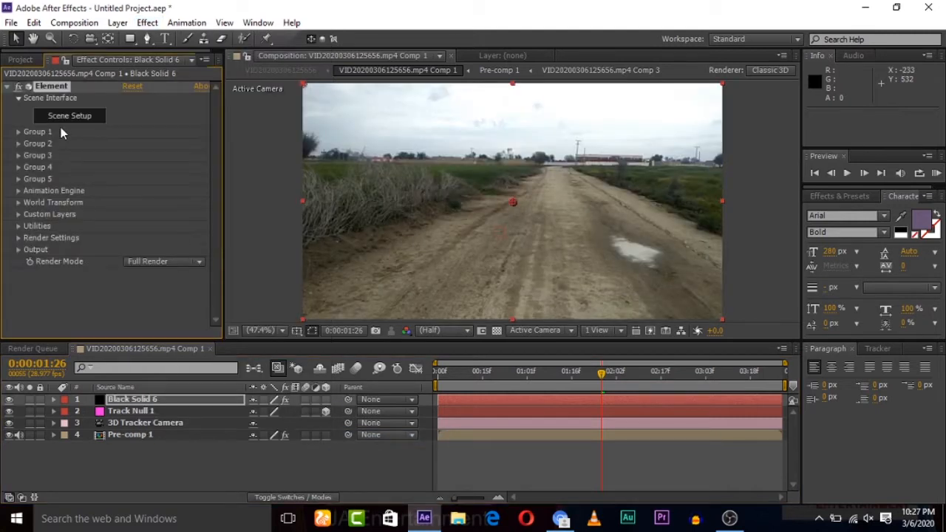
mouse_move(155, 83)
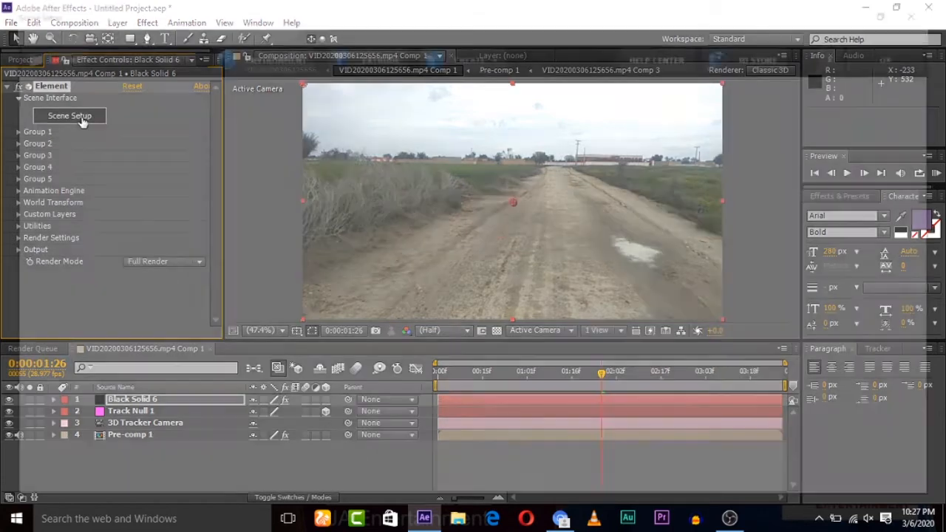
In Scene Setup, pick a car from the DreamWorld vehicle pack and load Basic_2K_03 as the environment texture
left_click(70, 115)
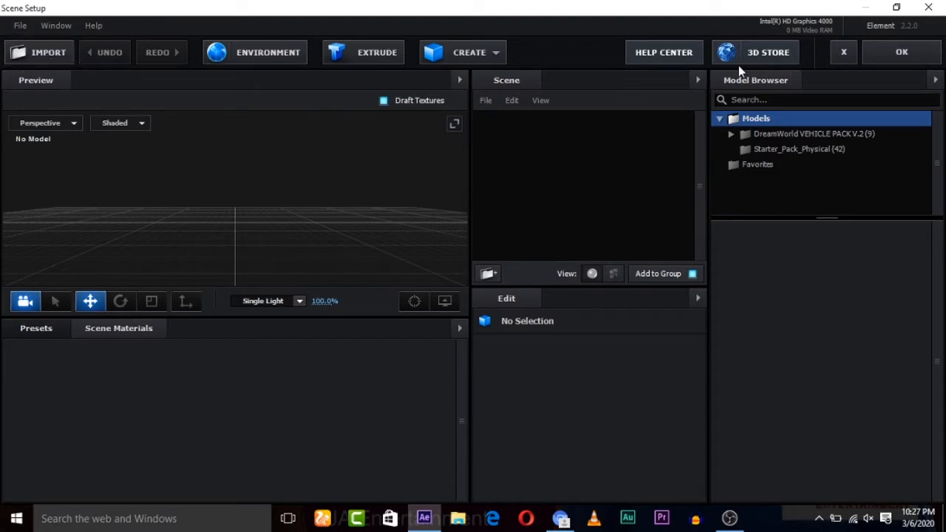
left_click(813, 133)
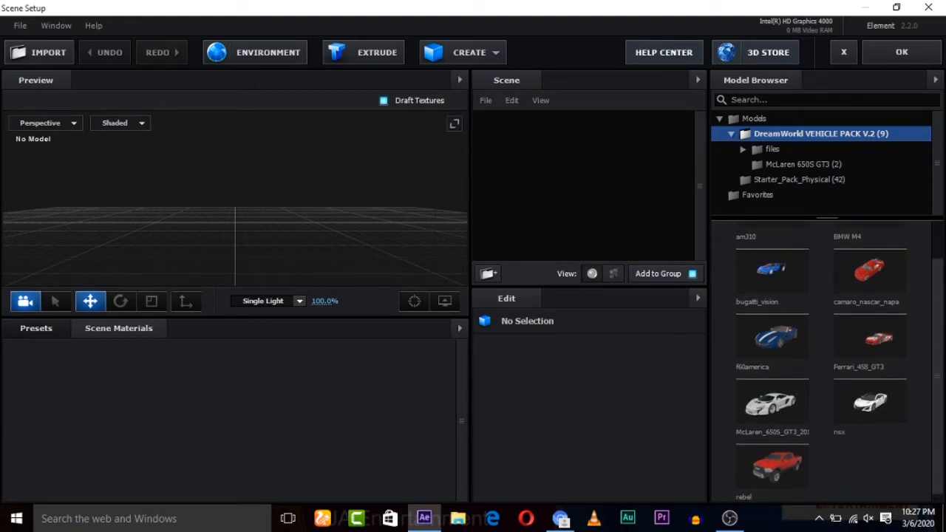
scroll("down", 3)
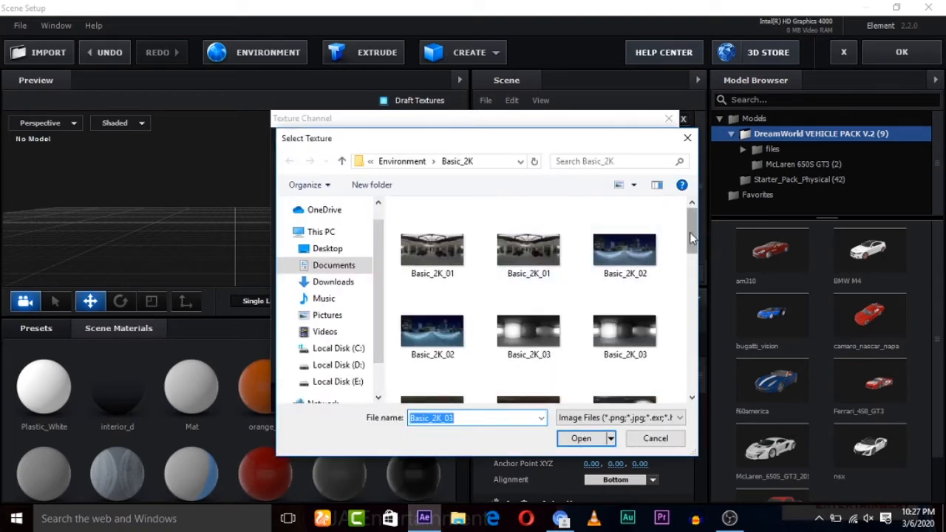
scroll("down", 3)
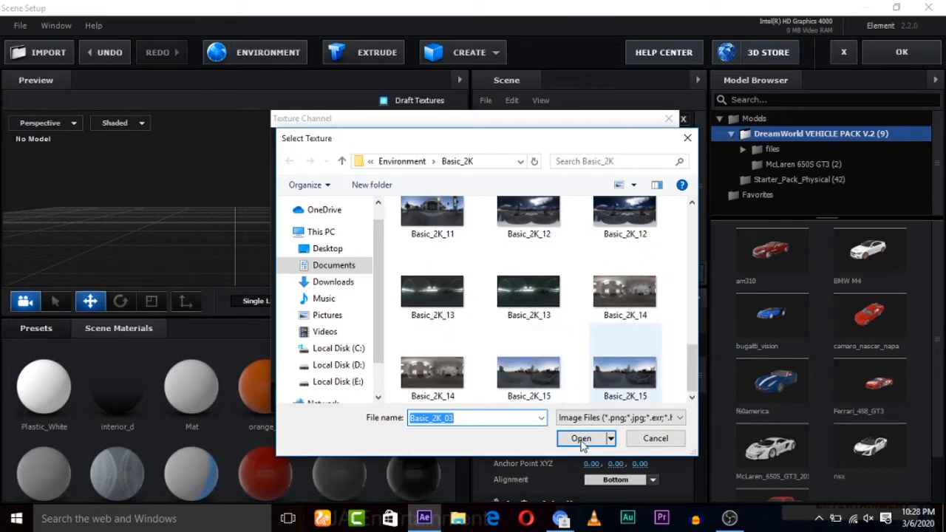
left_click(580, 437)
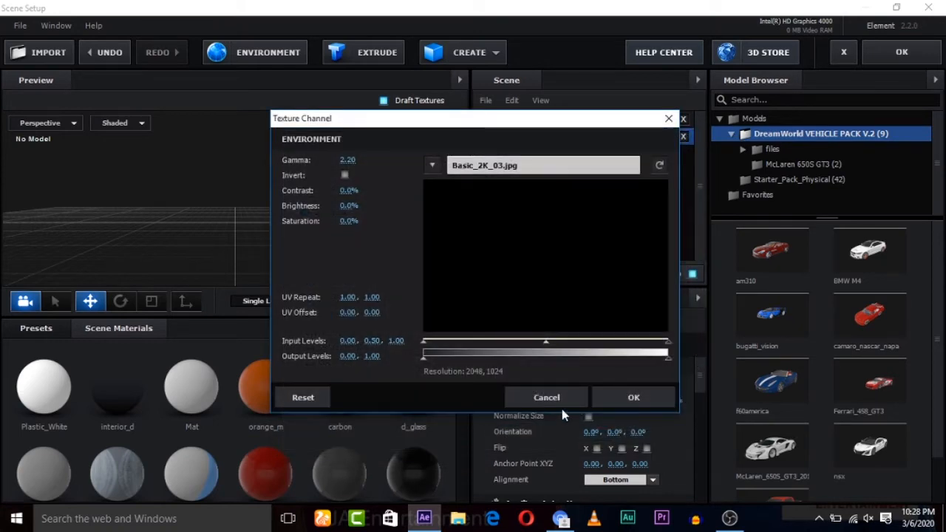
mouse_move(633, 396)
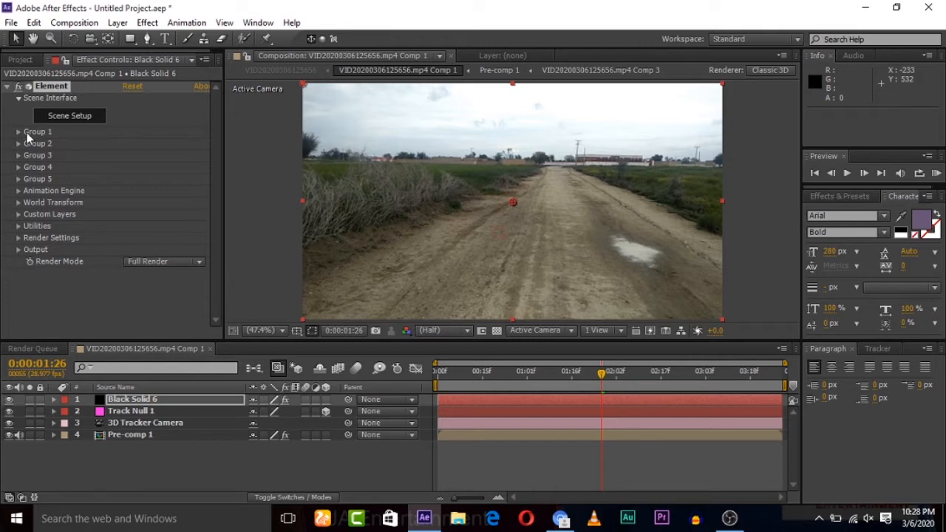
Create a Group 1 Null via Group Utilities and rotate it so the BMW sits side-on above the road
left_click(18, 132)
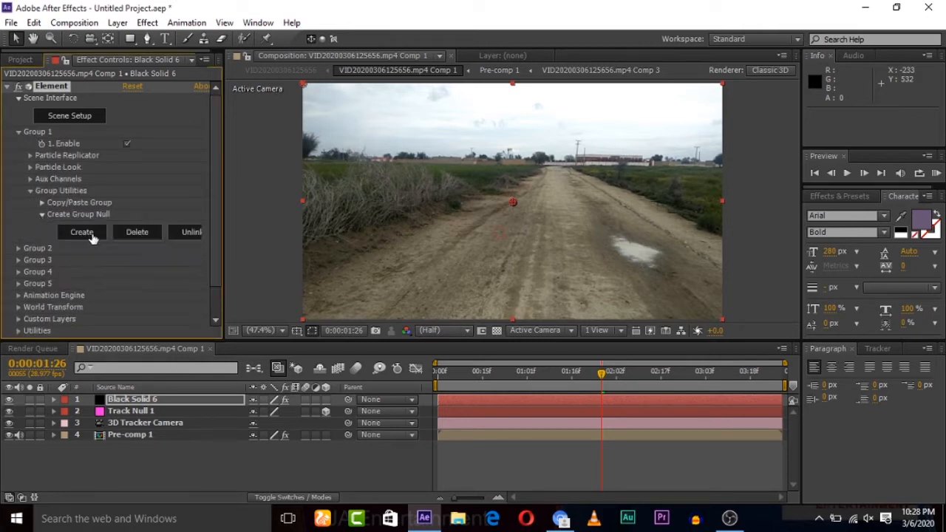
left_click(81, 231)
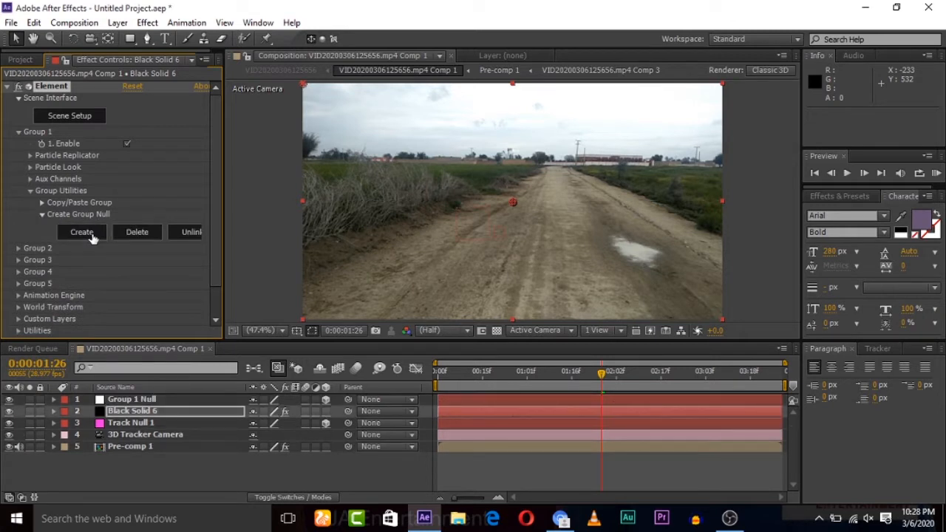
left_click(81, 231)
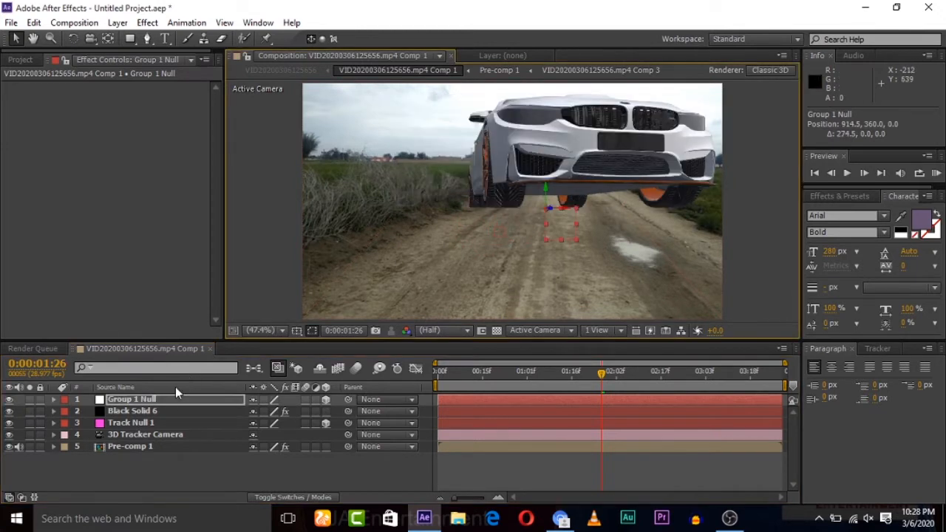
left_click(54, 399)
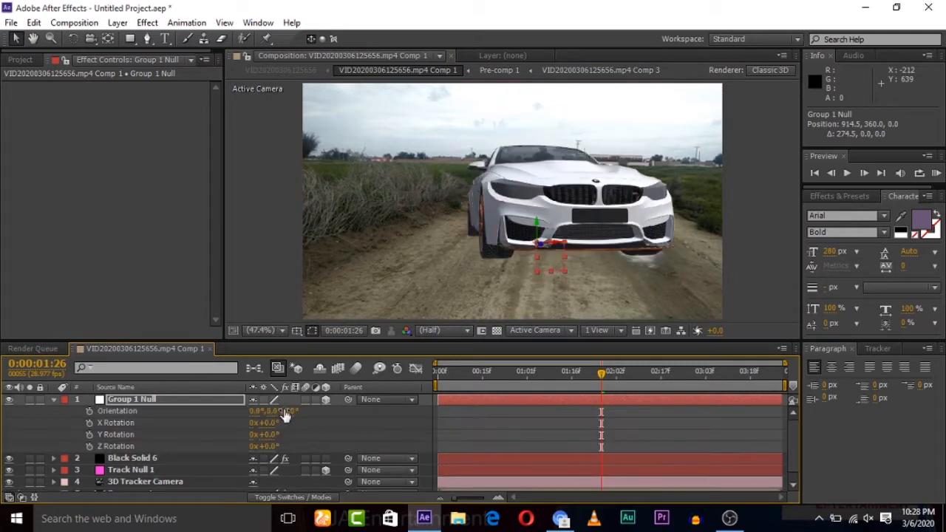
left_click(266, 423)
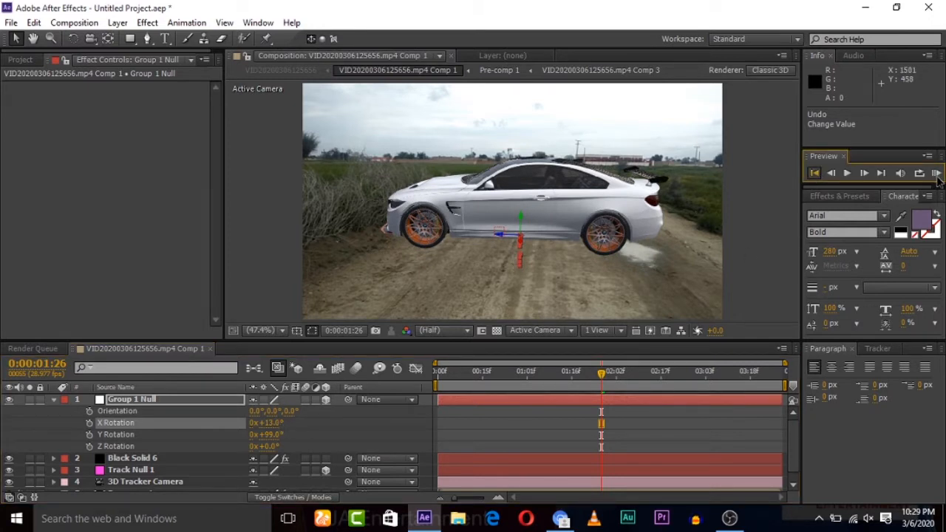
left_click(813, 172)
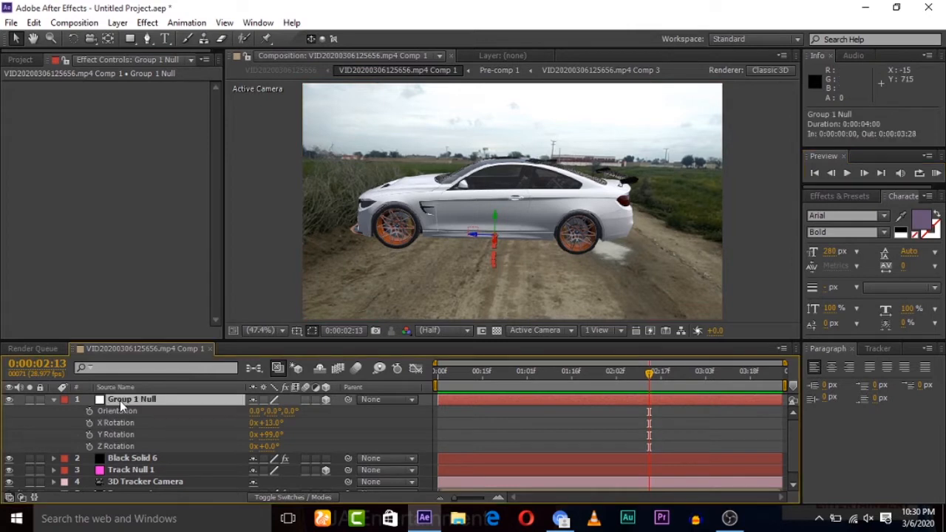
left_click(54, 399)
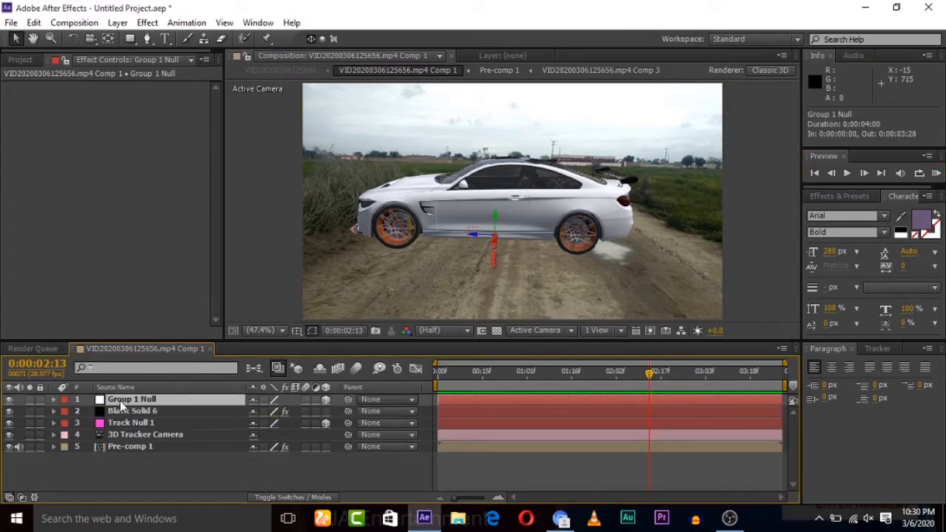
Adjust the Group 1 Null position so the BMW sits farther down the dirt road
left_click(54, 399)
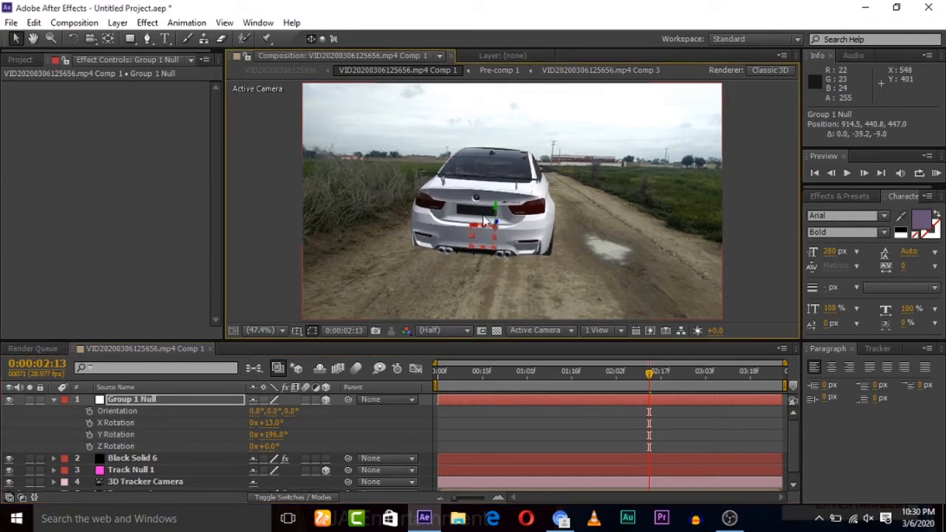
left_click_drag(480, 230, 495, 233)
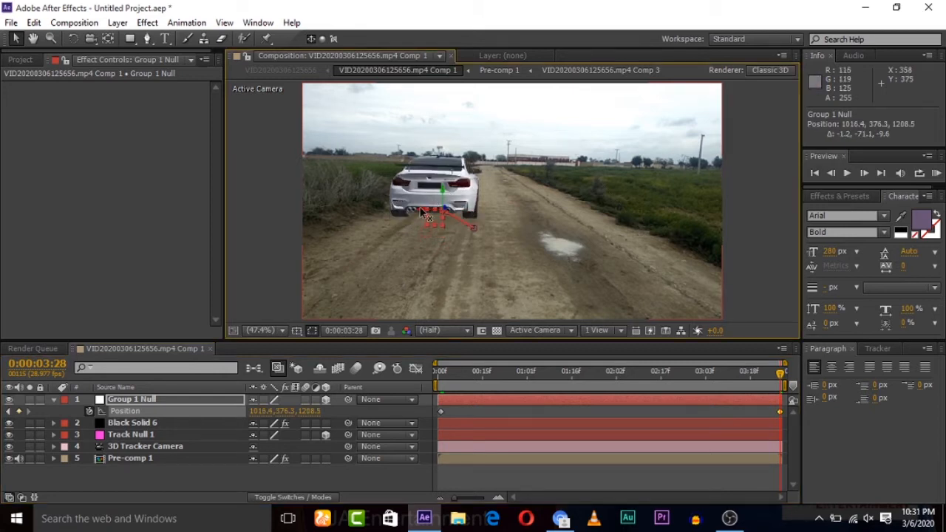
Nudge the car closer along the road, play back the comp and scrub later to check it holds
left_click_drag(440, 210, 450, 213)
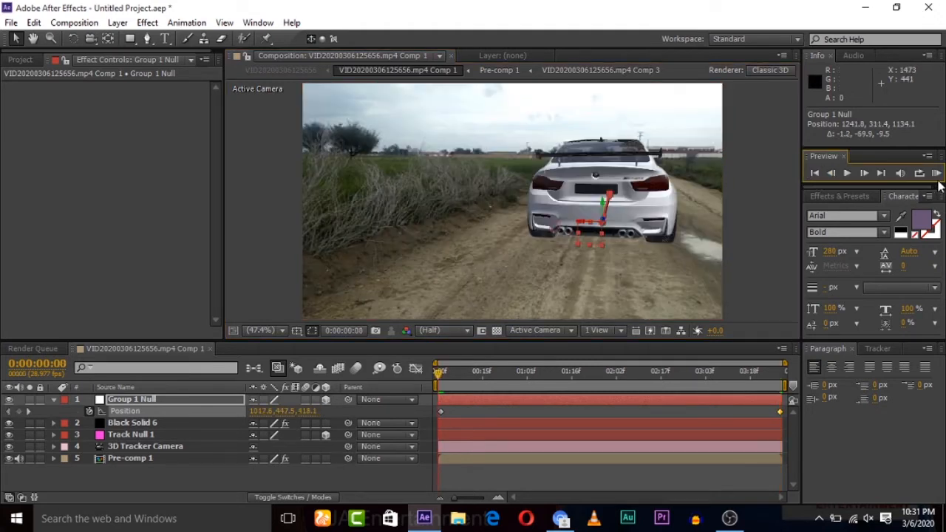
left_click(937, 173)
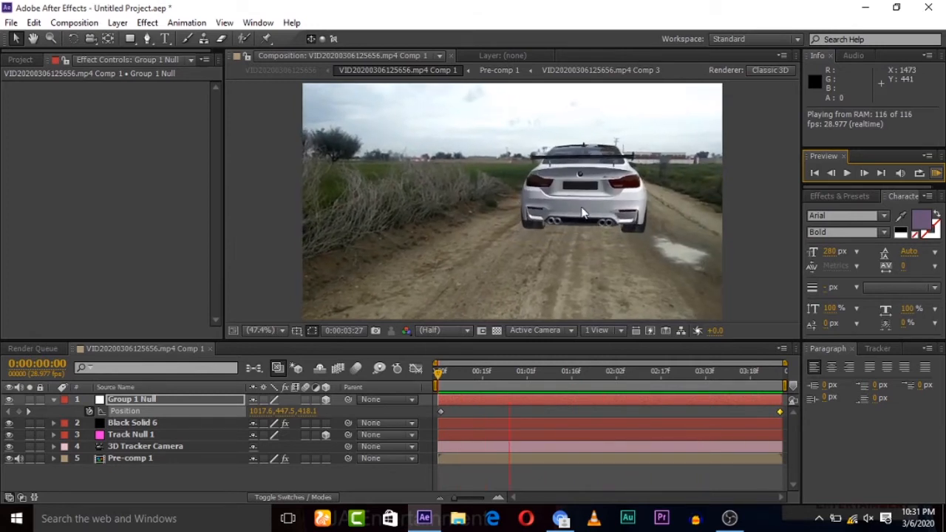
left_click(612, 371)
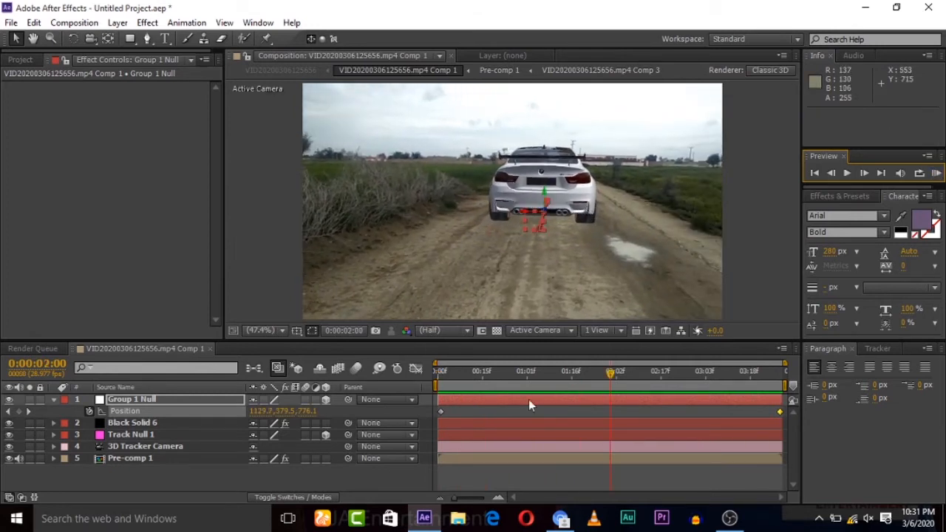
mouse_move(583, 381)
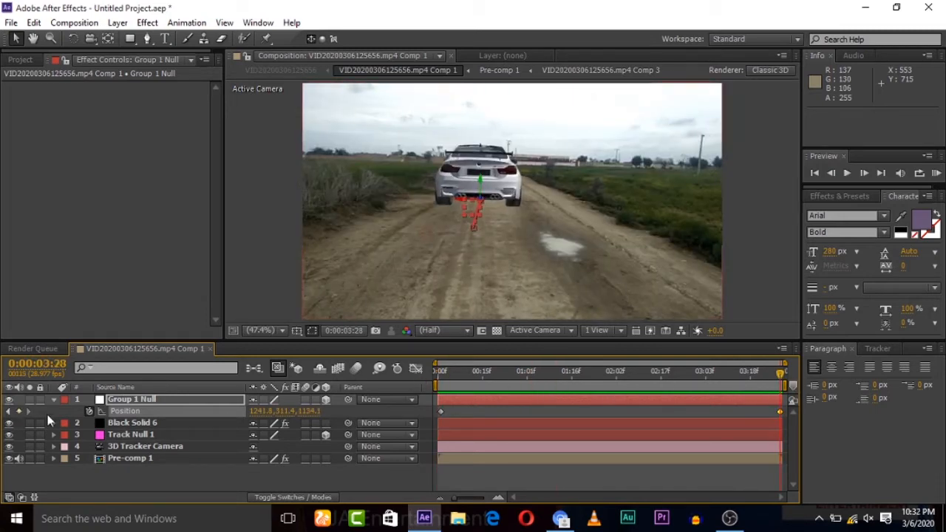
left_click(132, 399)
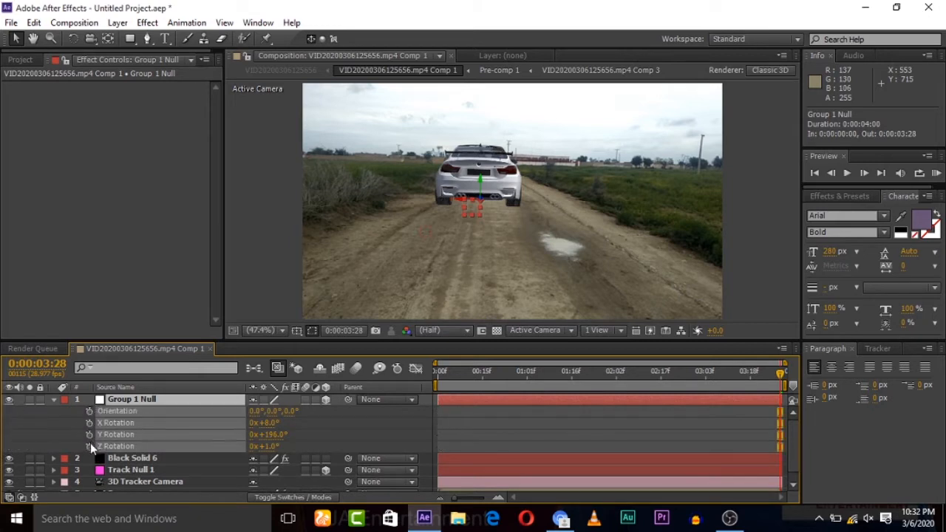
Change the Group 1 Null Y rotation so the BMW's front faces the camera
double_click(131, 399)
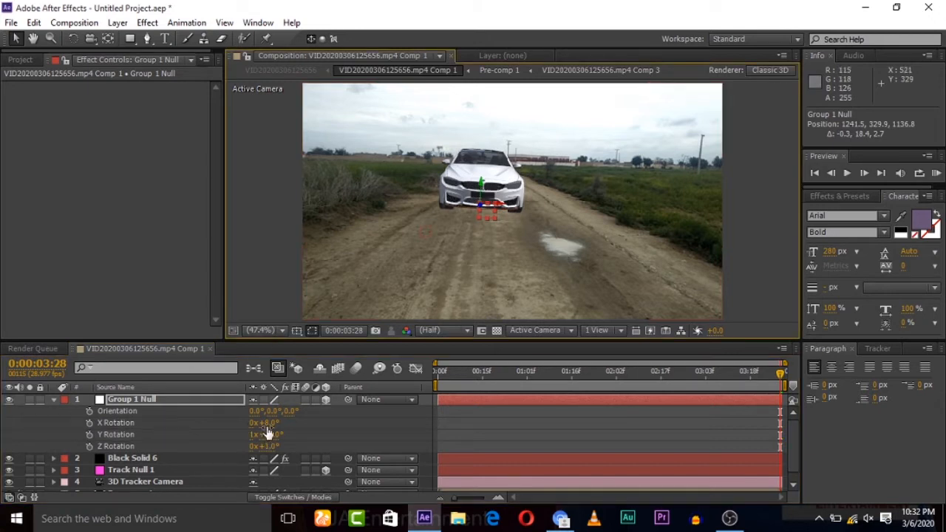
Drag the null's position to bring the car close to camera, lowered and centred on the road
left_click_drag(266, 423, 263, 423)
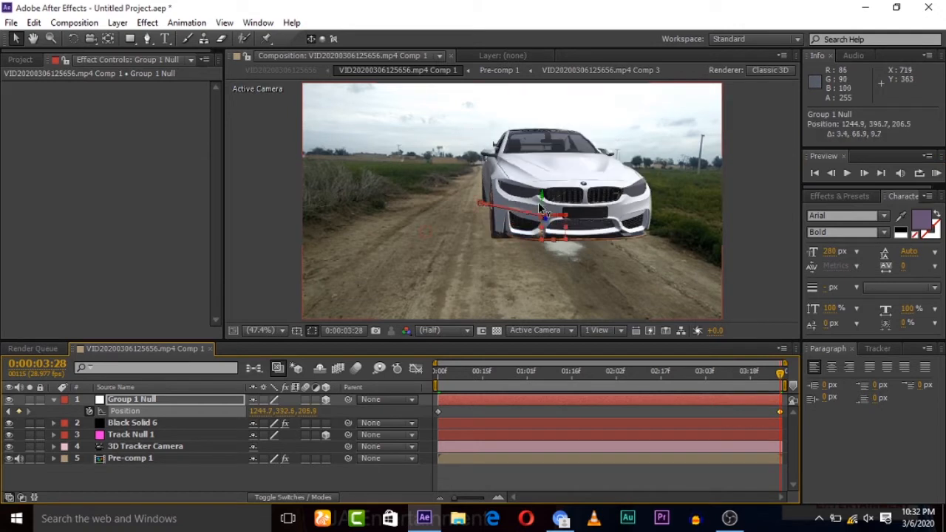
left_click_drag(539, 204, 559, 229)
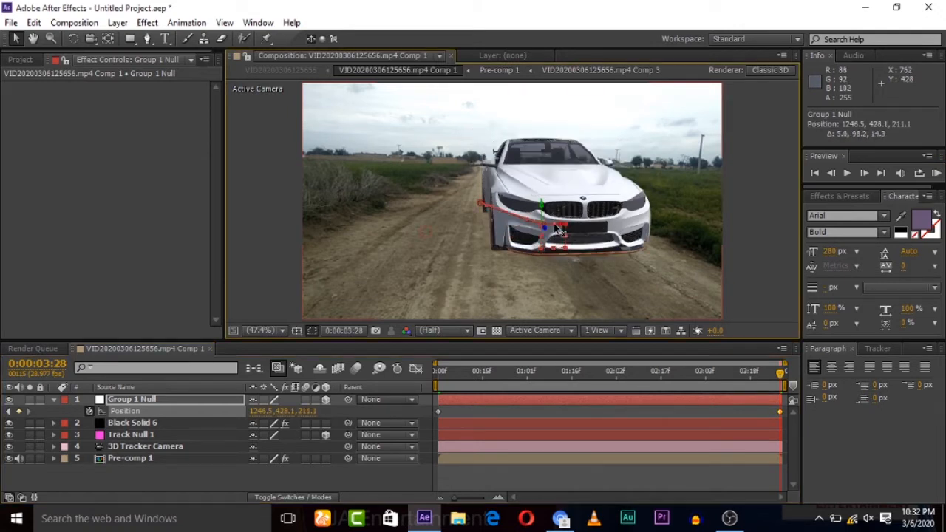
left_click_drag(559, 229, 529, 229)
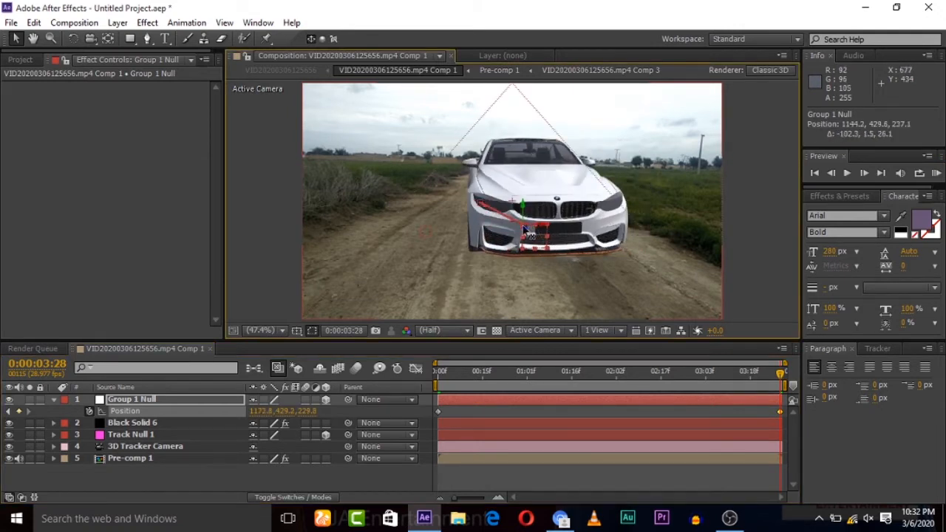
left_click_drag(524, 229, 491, 237)
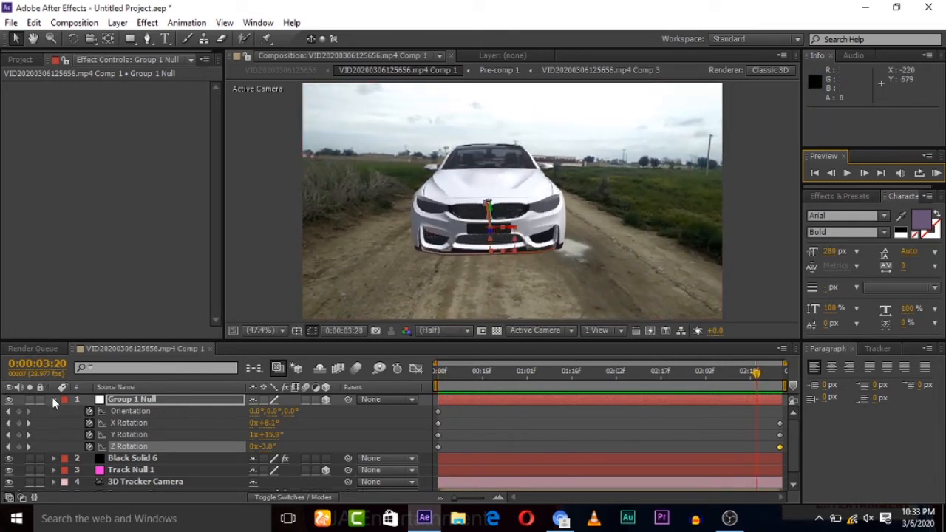
Reopen the car's Element Scene Setup from Black Solid 6 and browse the Physical material presets
left_click(53, 399)
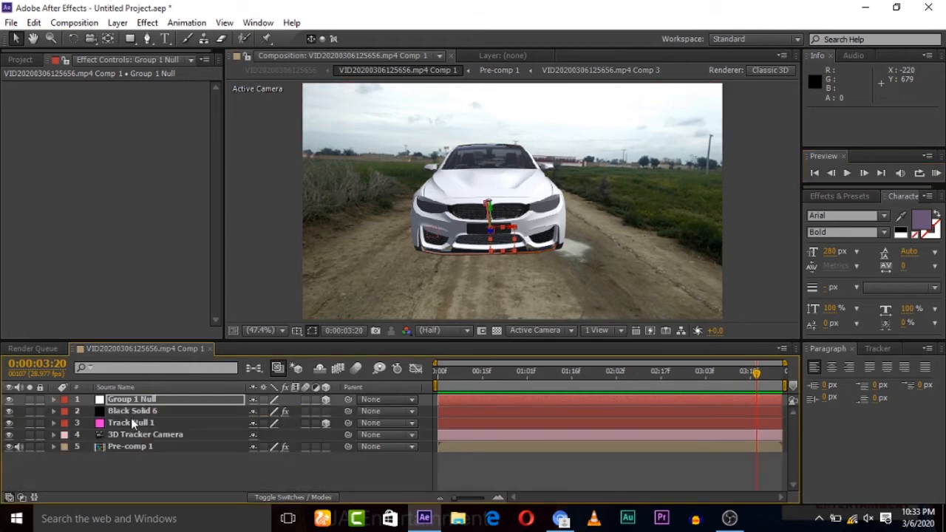
left_click(131, 411)
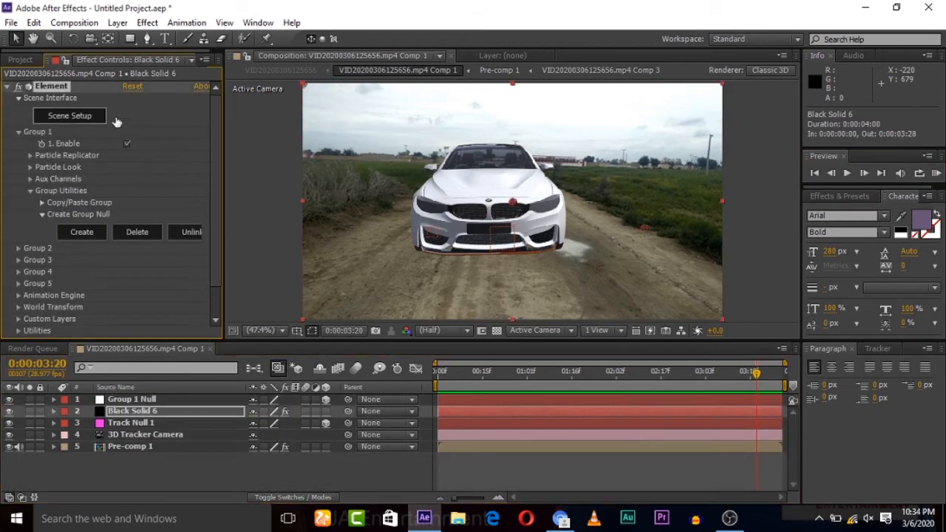
left_click(68, 115)
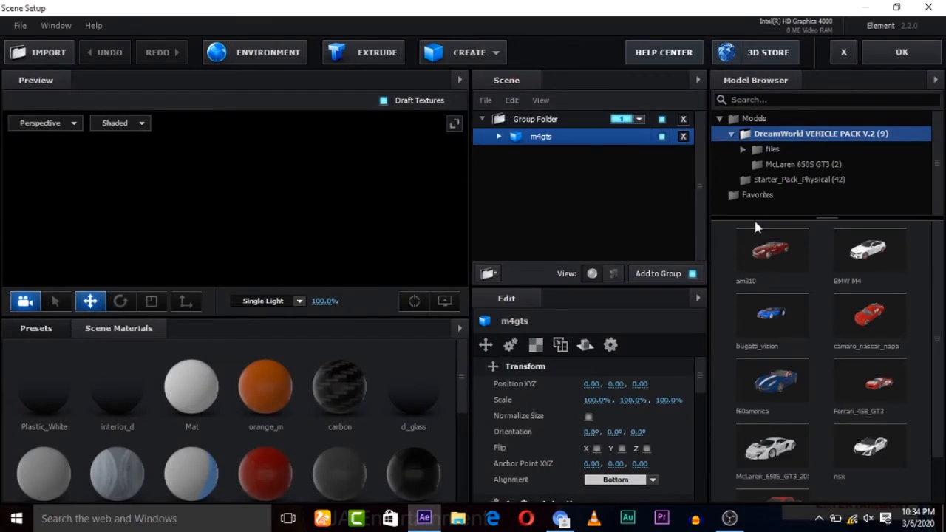
mouse_move(597, 328)
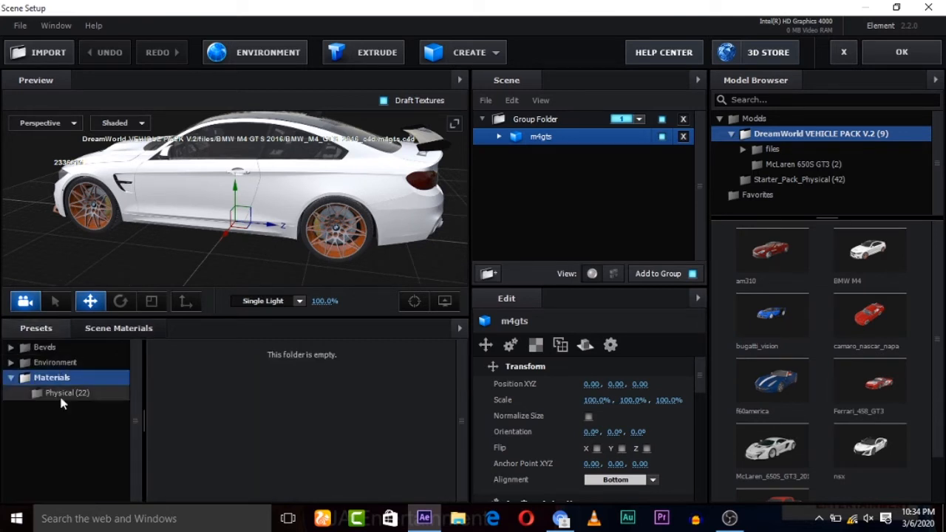
left_click(68, 393)
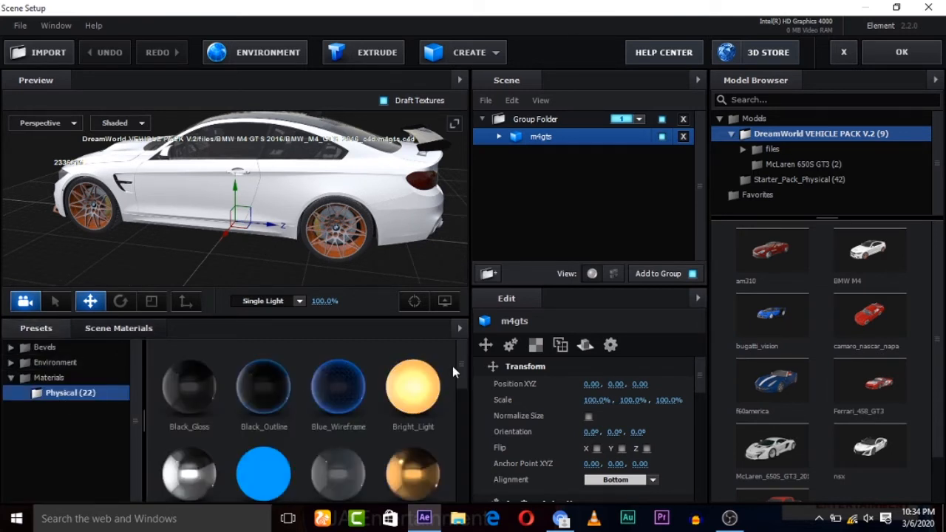
scroll("down", 3)
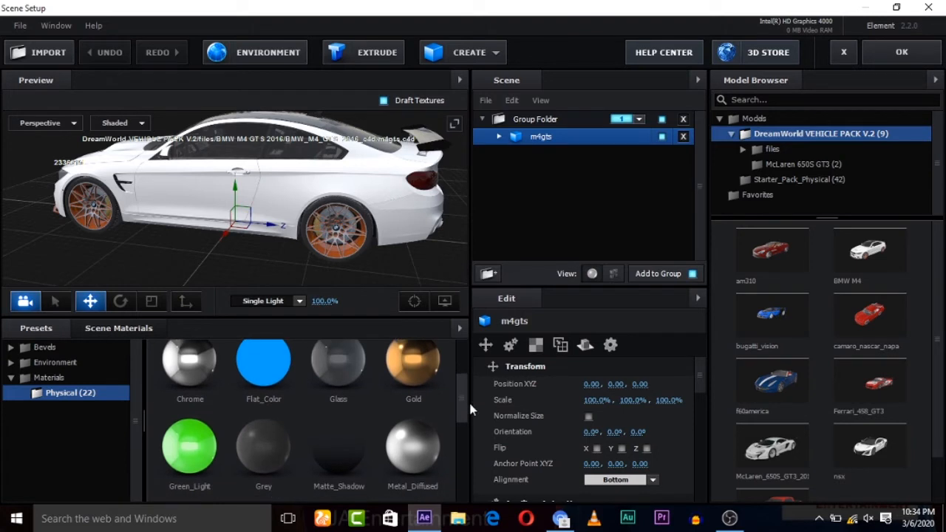
scroll("down", 3)
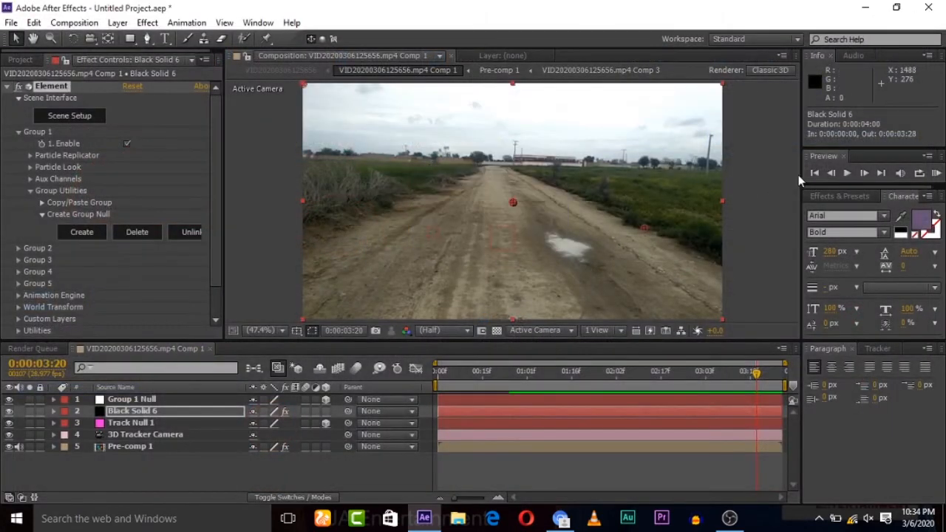
At an early frame, move the red car across the road near the camera and lower it to the ground
left_click(815, 171)
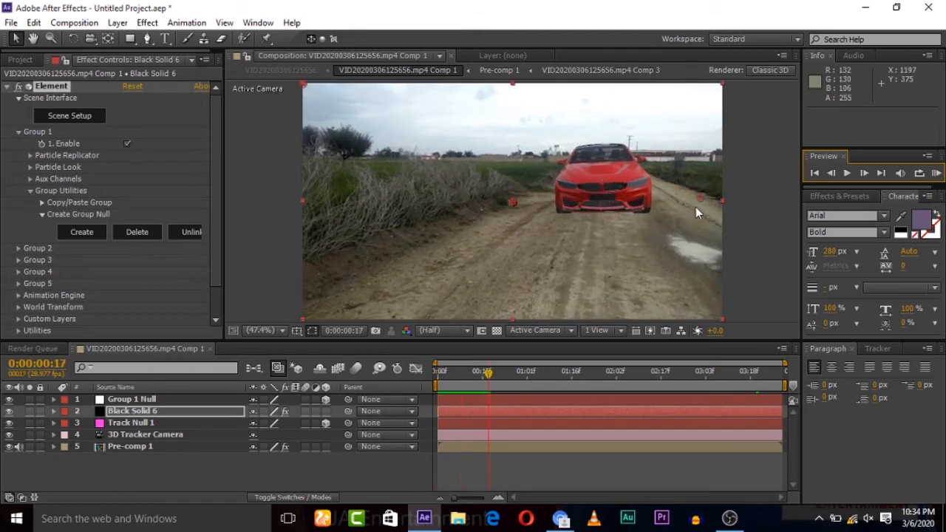
left_click(131, 399)
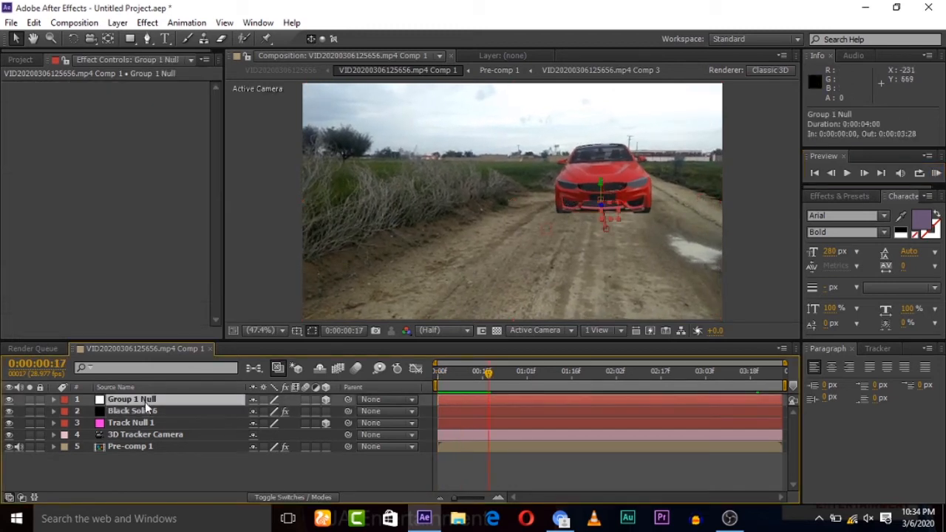
left_click(53, 399)
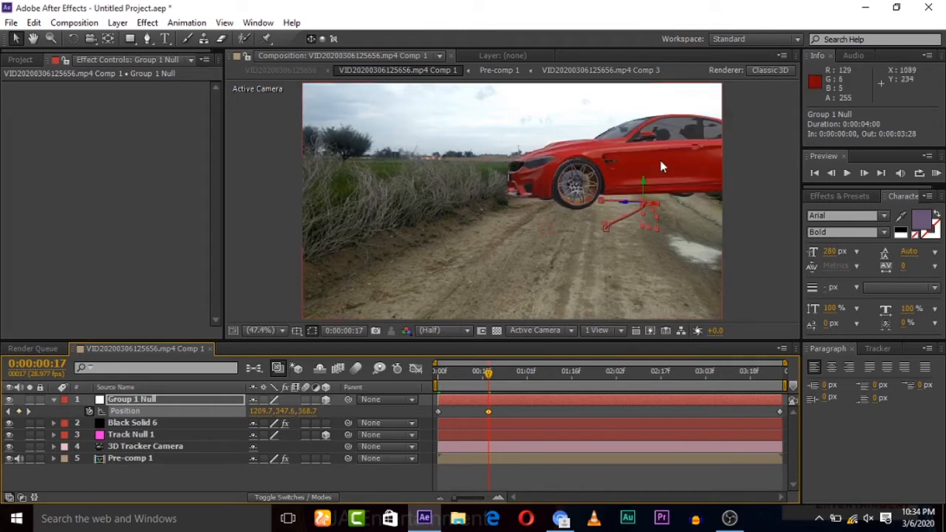
left_click_drag(642, 181, 641, 207)
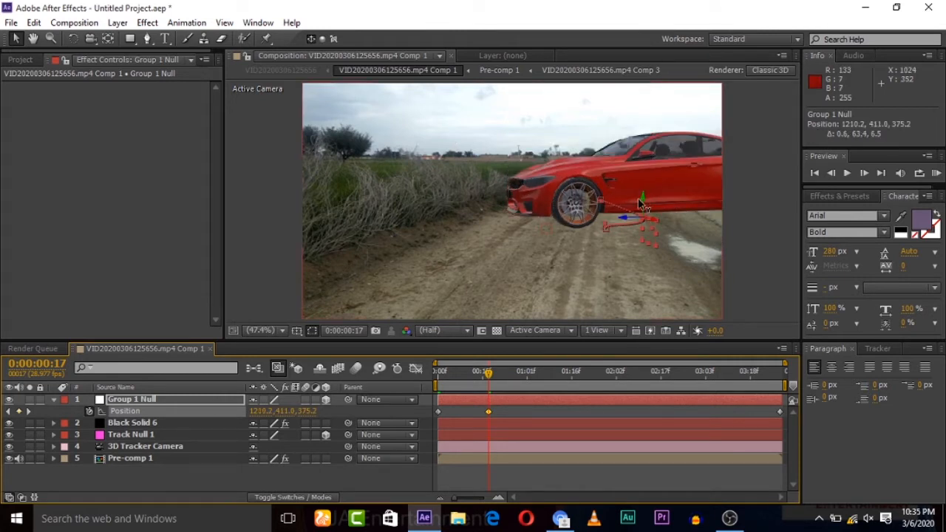
left_click_drag(641, 215, 624, 233)
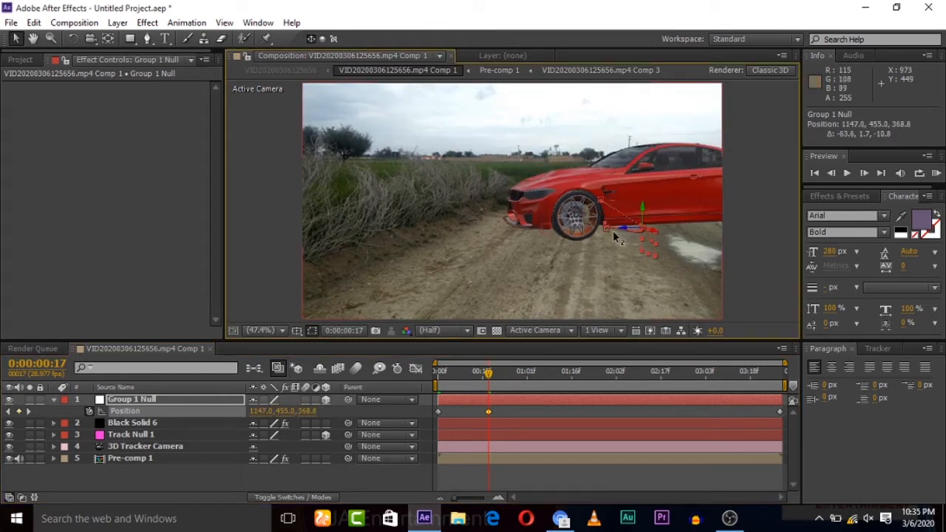
left_click_drag(618, 234, 599, 240)
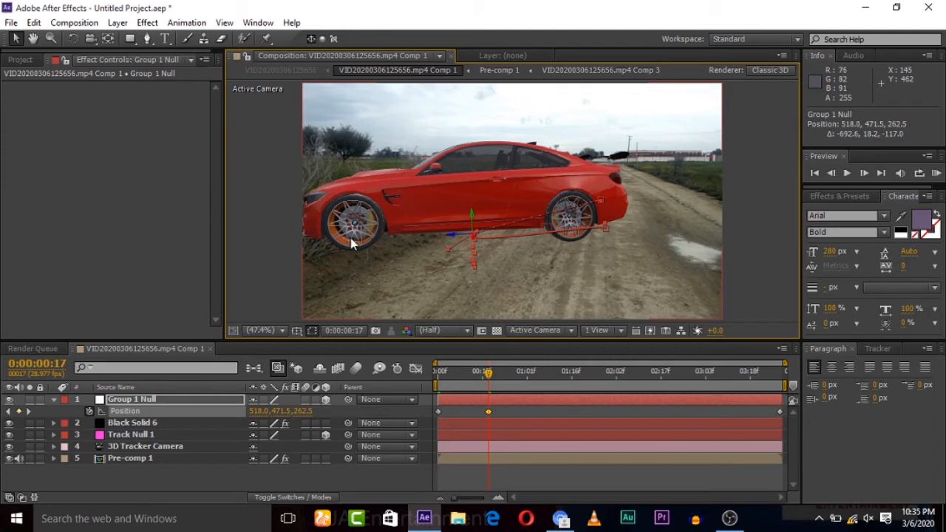
left_click(133, 422)
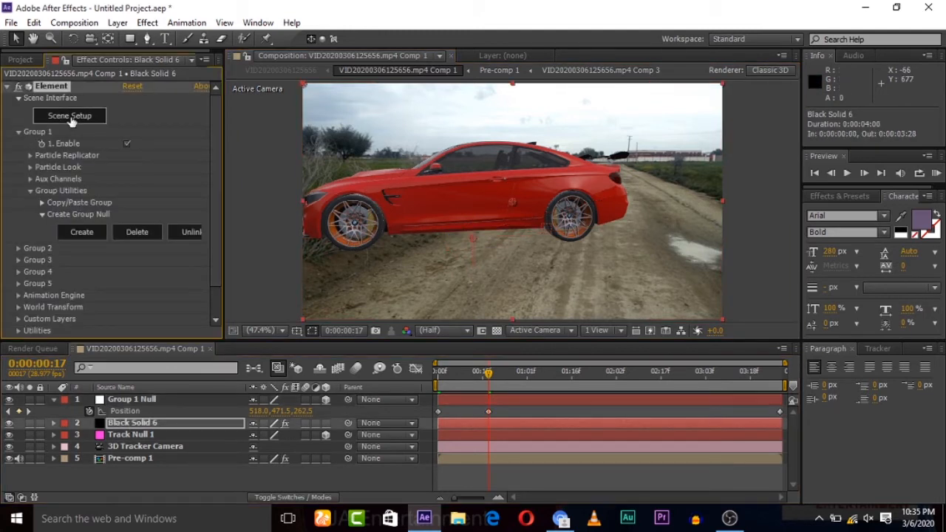
Reopen Scene Setup and expand the m4gts model, stepping through its interior and body pivot parts
left_click(70, 116)
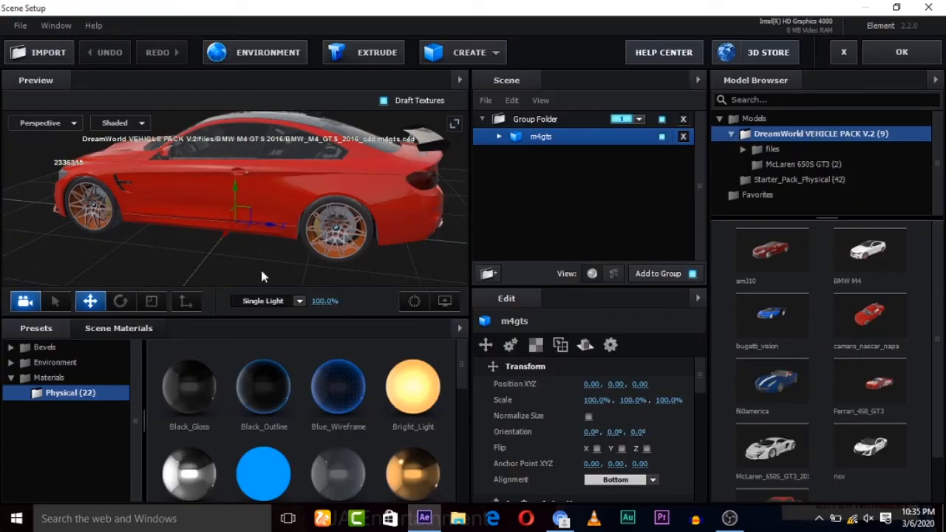
mouse_move(627, 284)
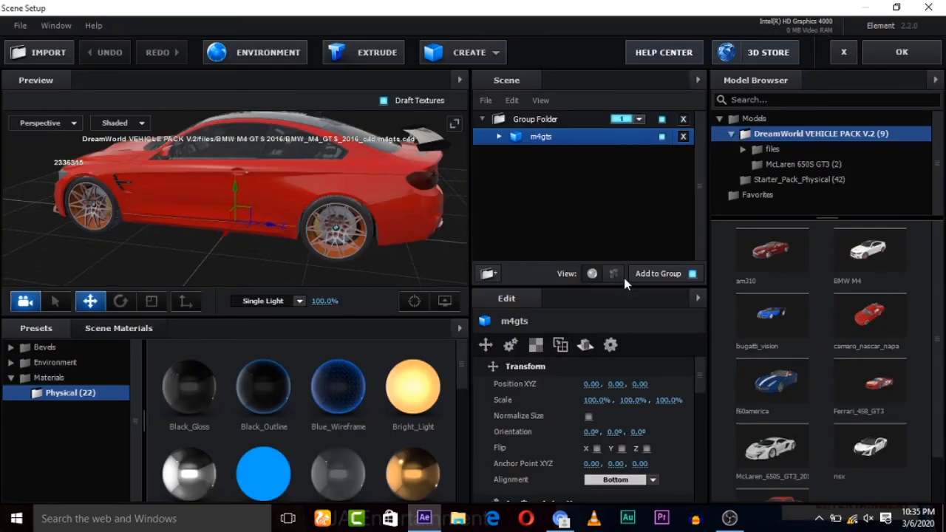
mouse_move(615, 274)
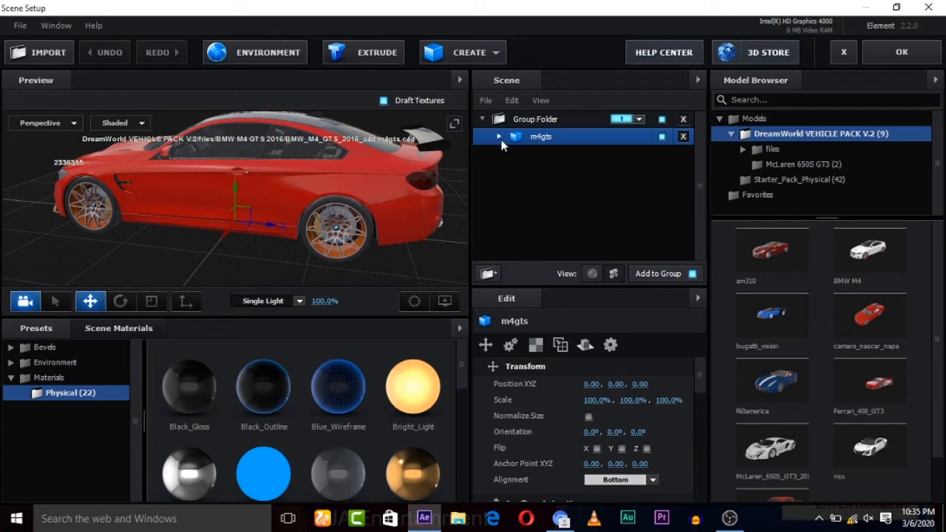
left_click(498, 136)
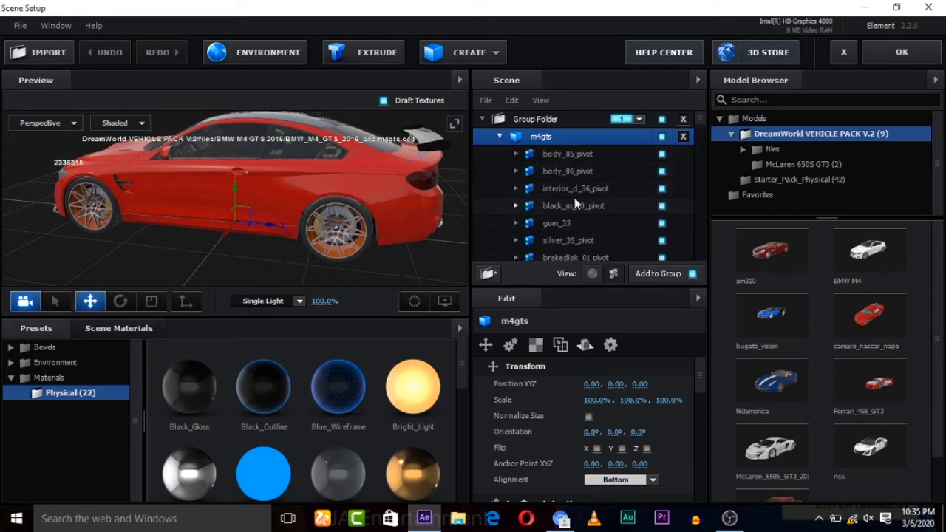
left_click(576, 188)
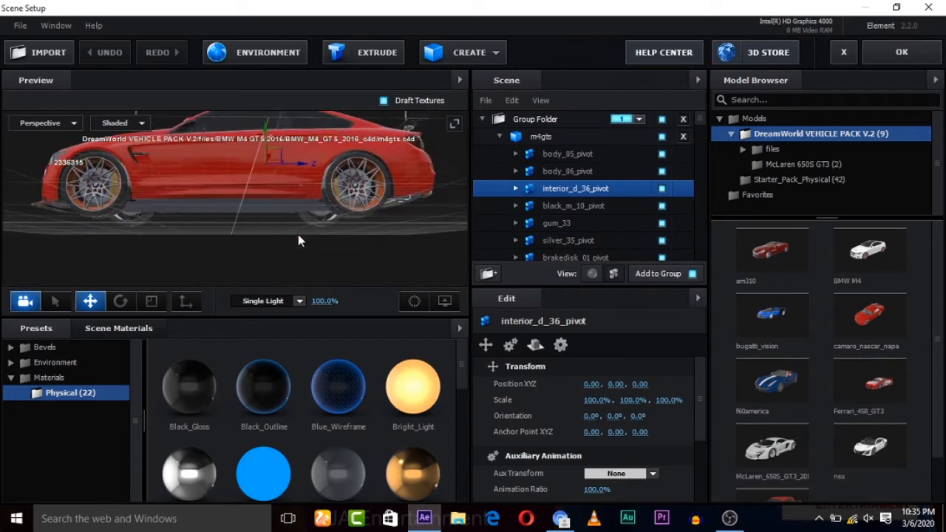
left_click(555, 222)
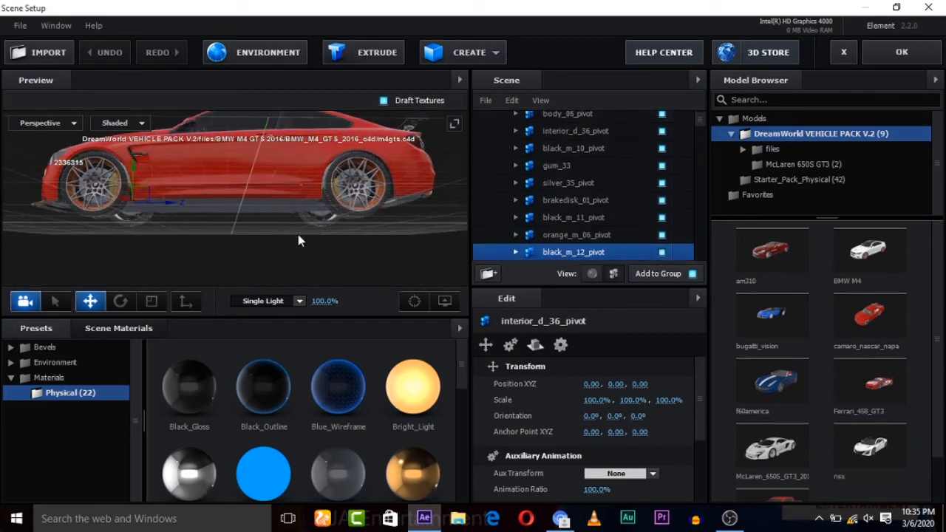
left_click(573, 252)
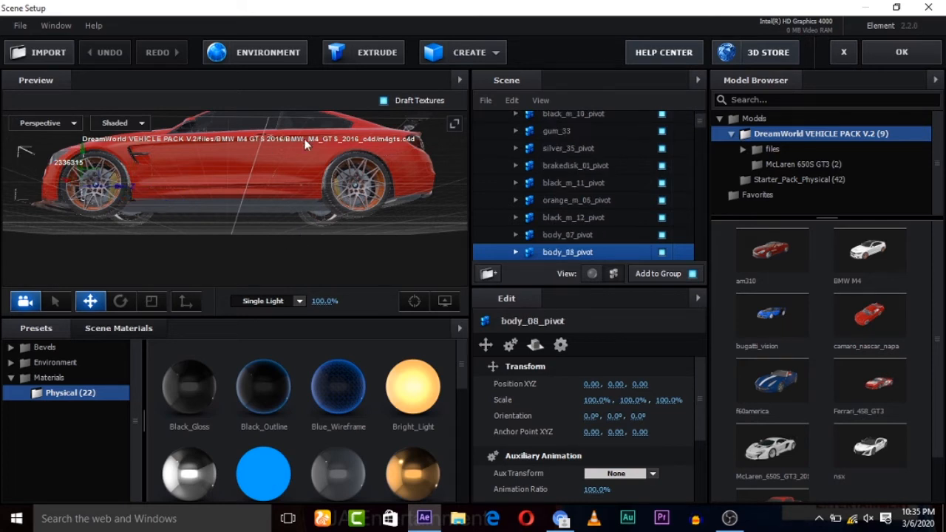
mouse_move(116, 192)
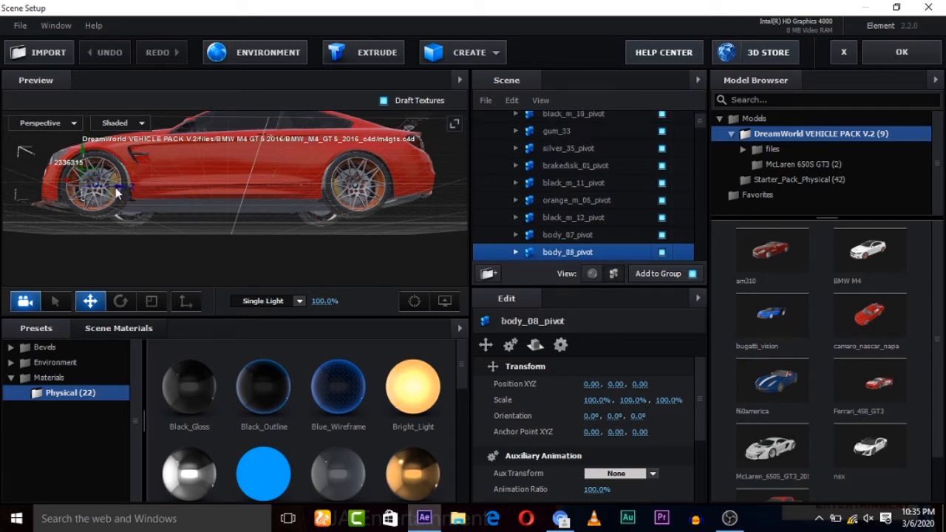
Test-move the selected pivot in the preview before choosing silver_36_pivot
left_click_drag(91, 185, 141, 189)
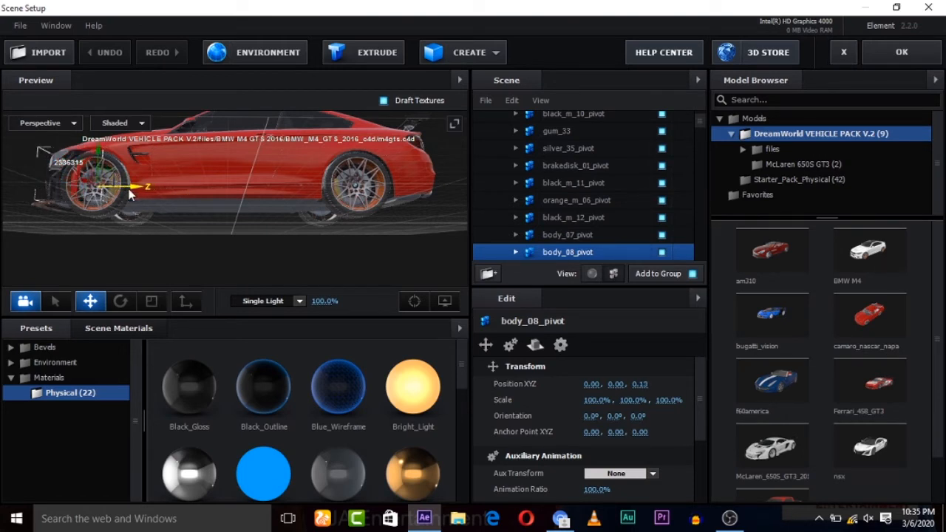
left_click_drag(136, 186, 125, 192)
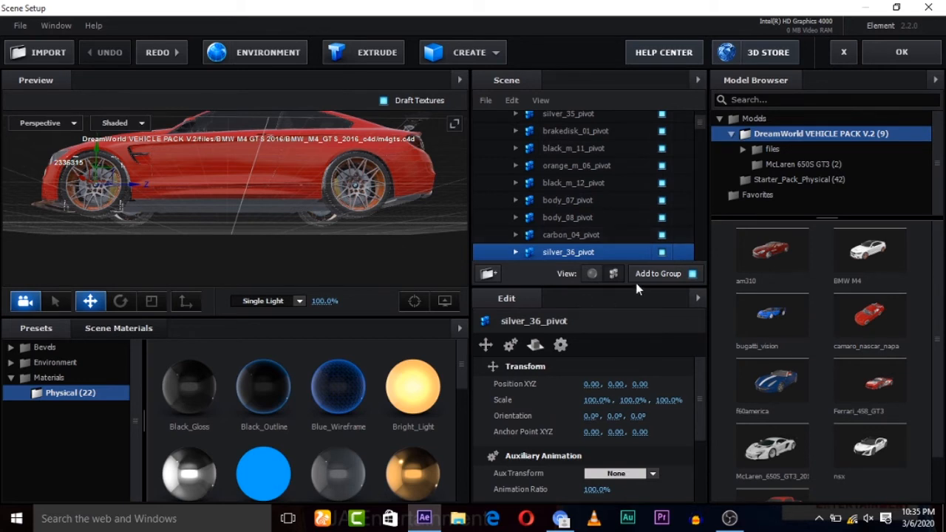
mouse_move(747, 115)
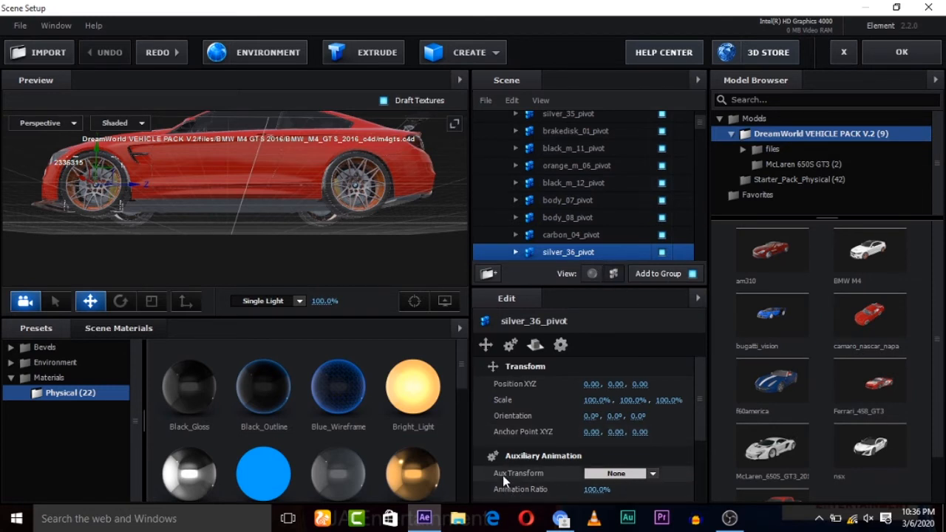
Assign the wheel part to an Aux Transform animation channel and confirm the scene
left_click(621, 473)
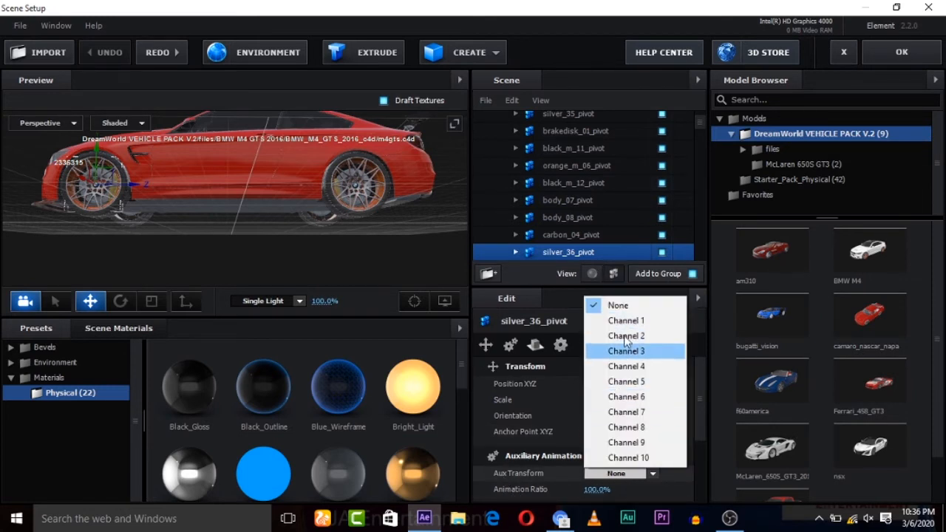
left_click(627, 319)
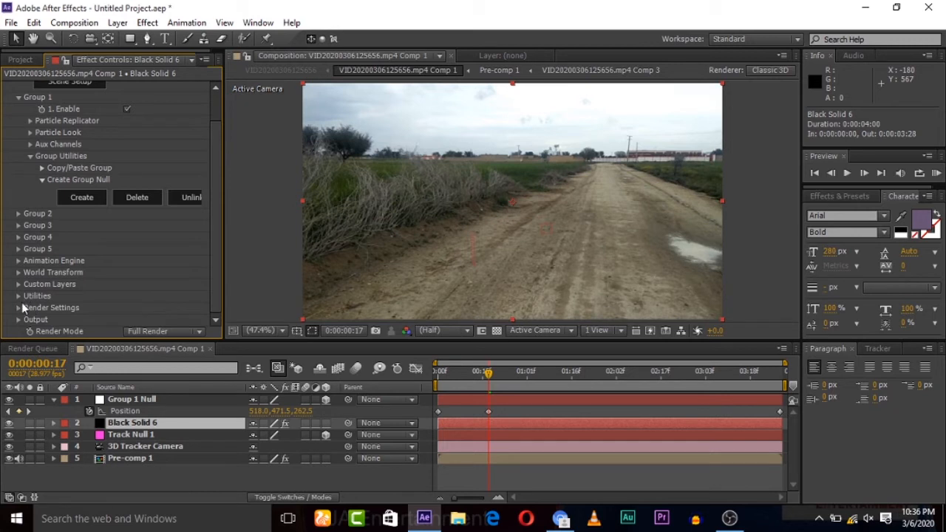
Expand Group 1's Aux Channel 1 and start keyframing its Rotation for the wheel spin
left_click(18, 296)
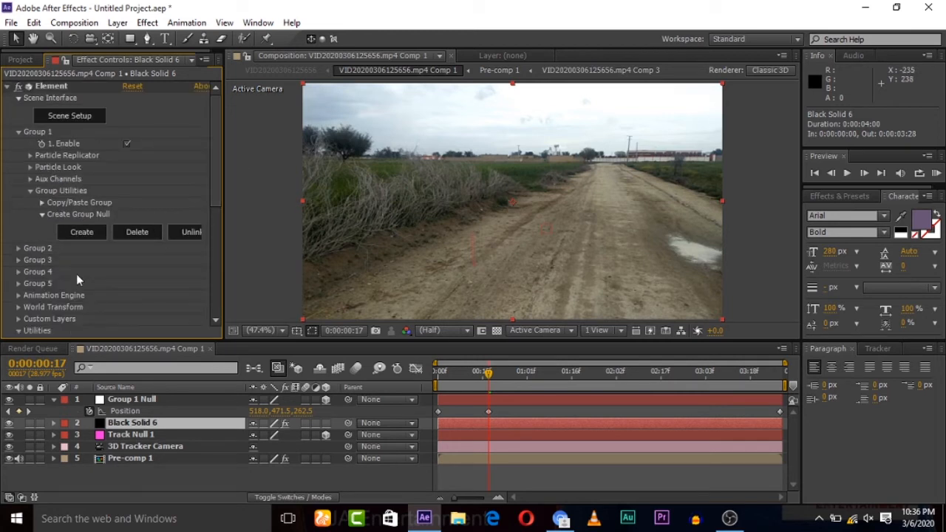
mouse_move(17, 107)
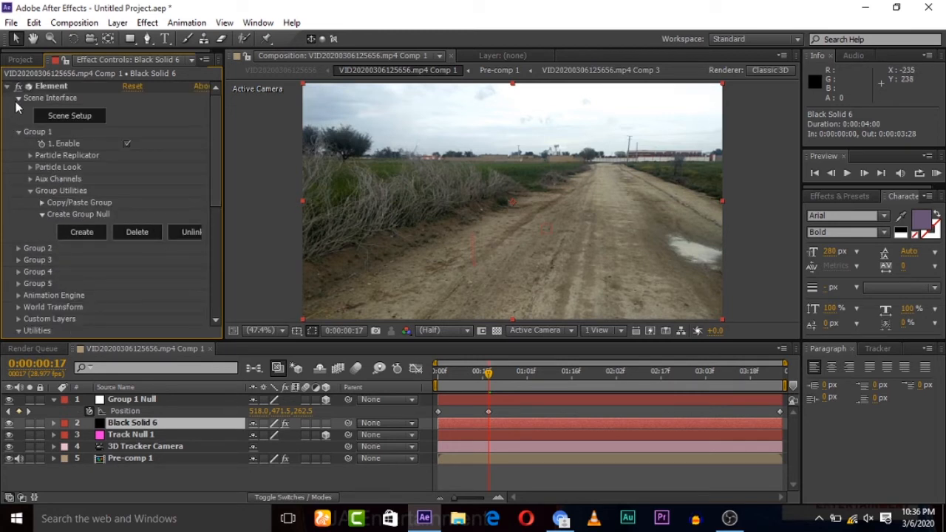
left_click(17, 98)
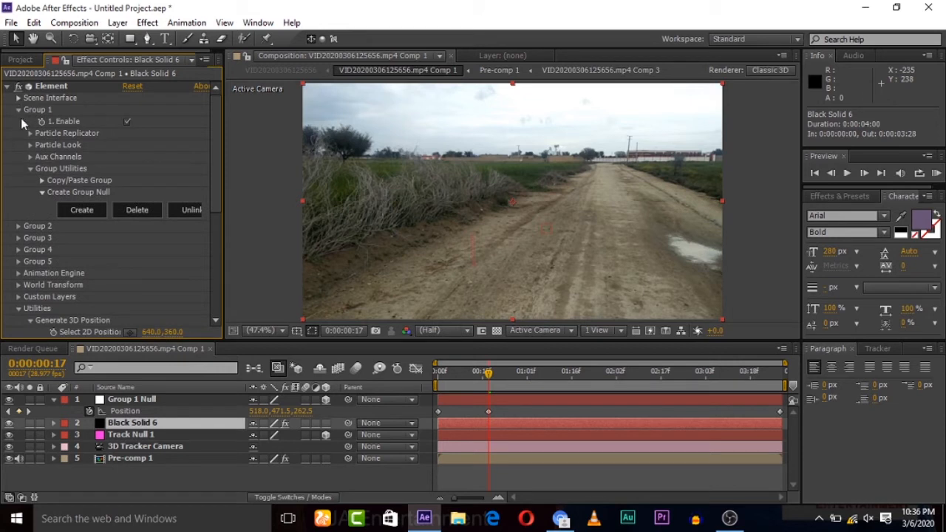
left_click(30, 145)
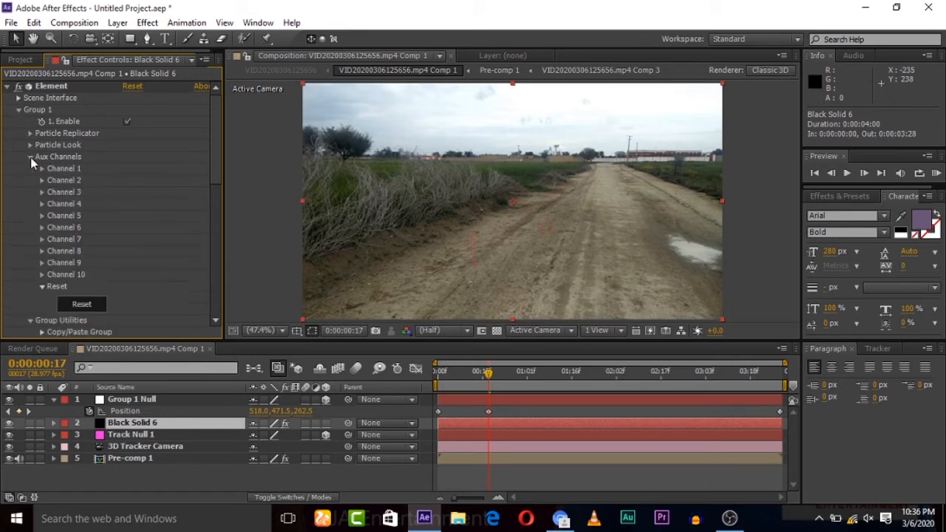
left_click(43, 168)
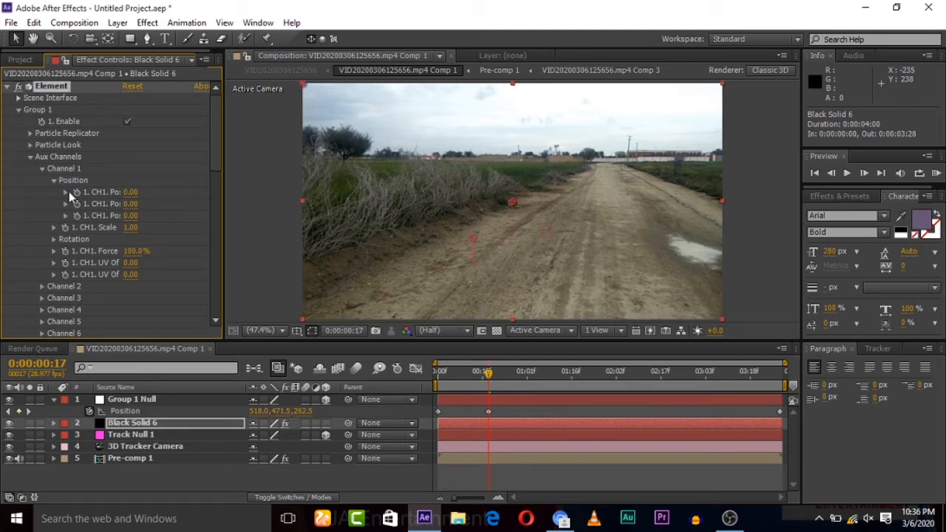
left_click(54, 239)
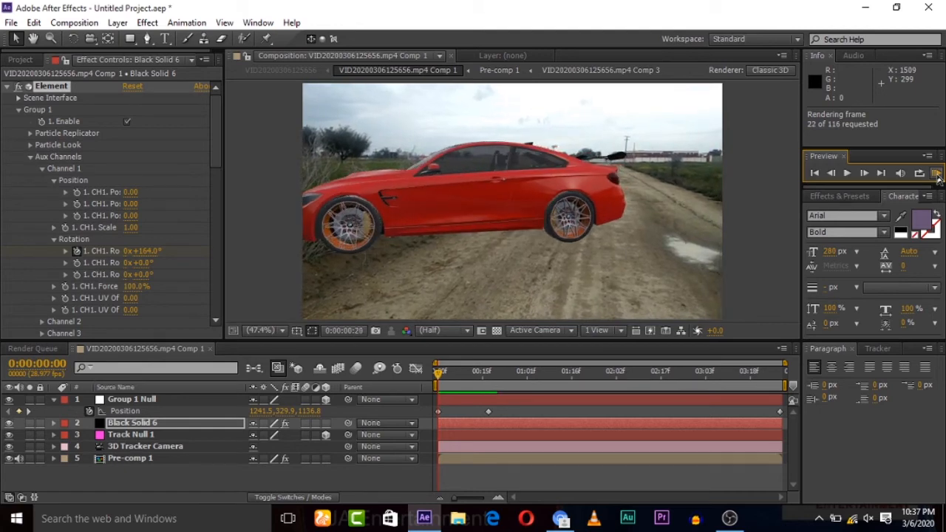
left_click(845, 171)
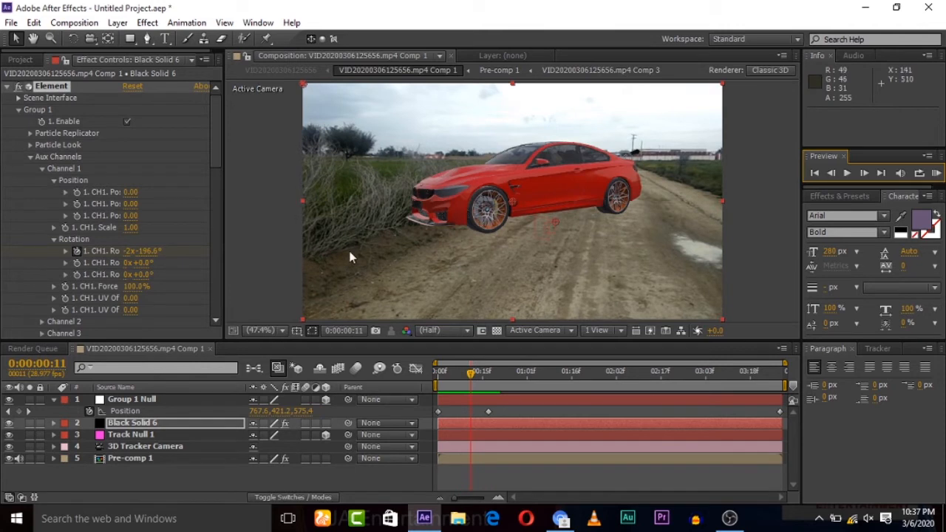
mouse_move(488, 390)
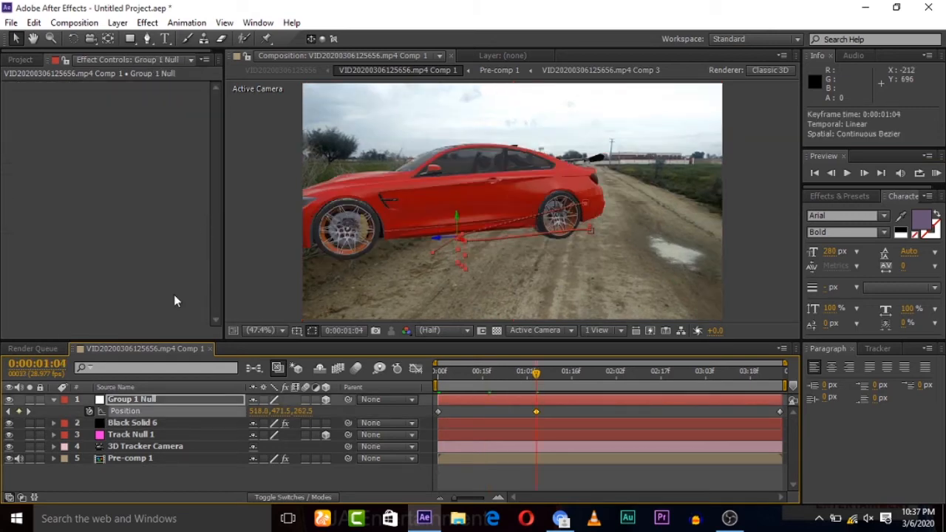
Reveal Black Solid 6's Element settings and move the playhead to adjust the rotation keyframes
left_click(133, 423)
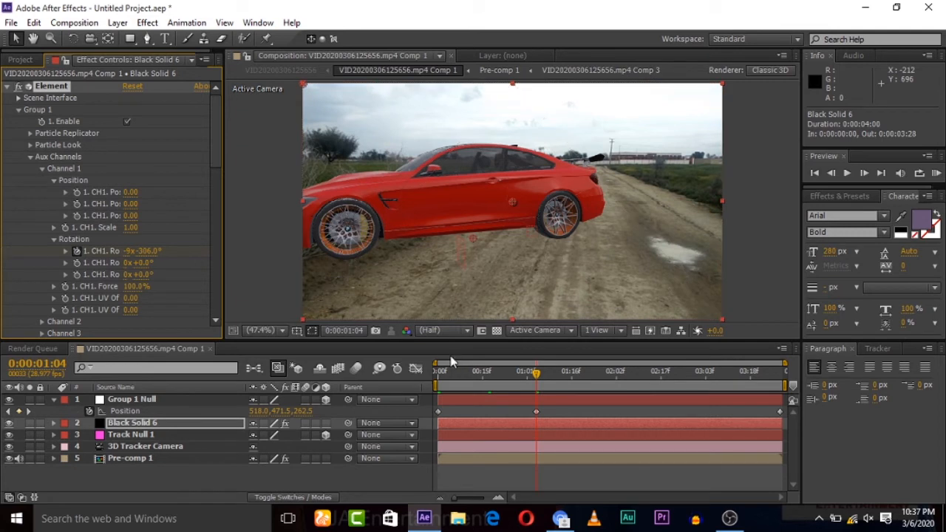
left_click(441, 369)
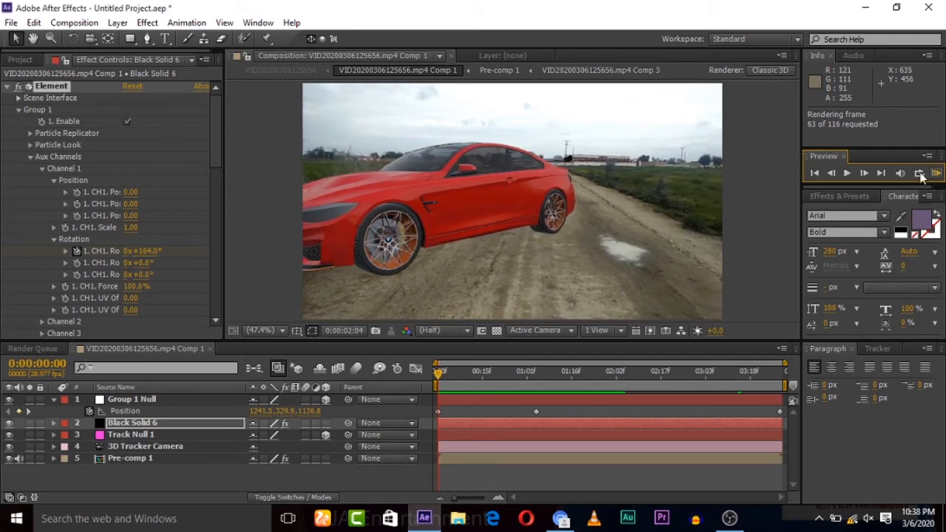
Check the wheel rotation at a later frame, then collapse the Element effect back to its top-level settings
left_click(847, 171)
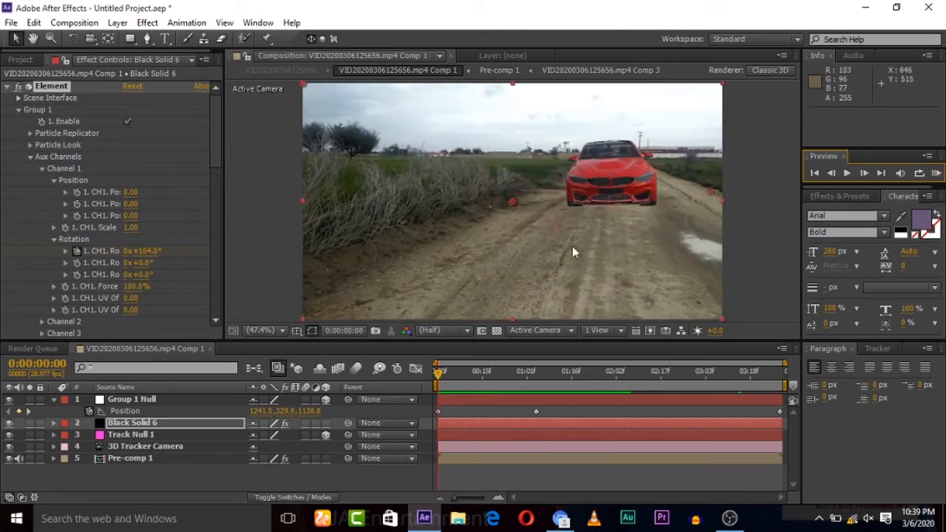
left_click(592, 371)
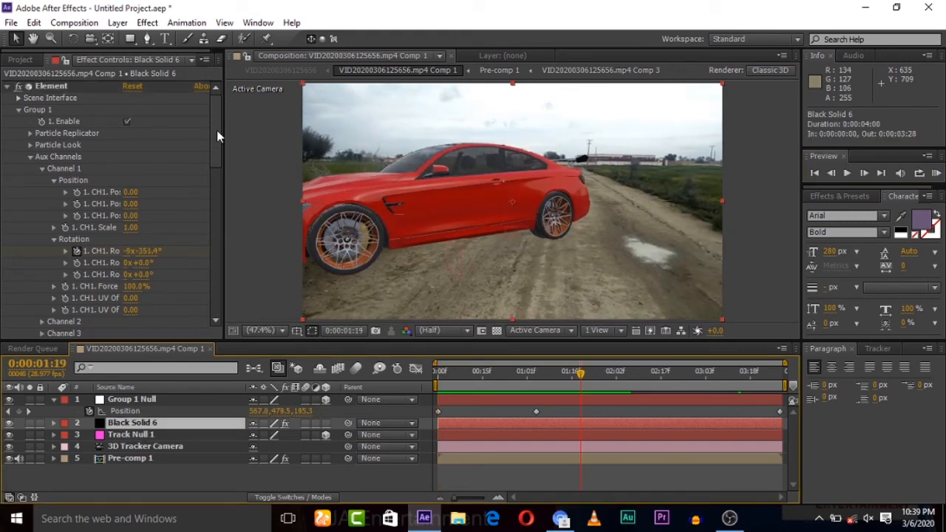
scroll("down", 3)
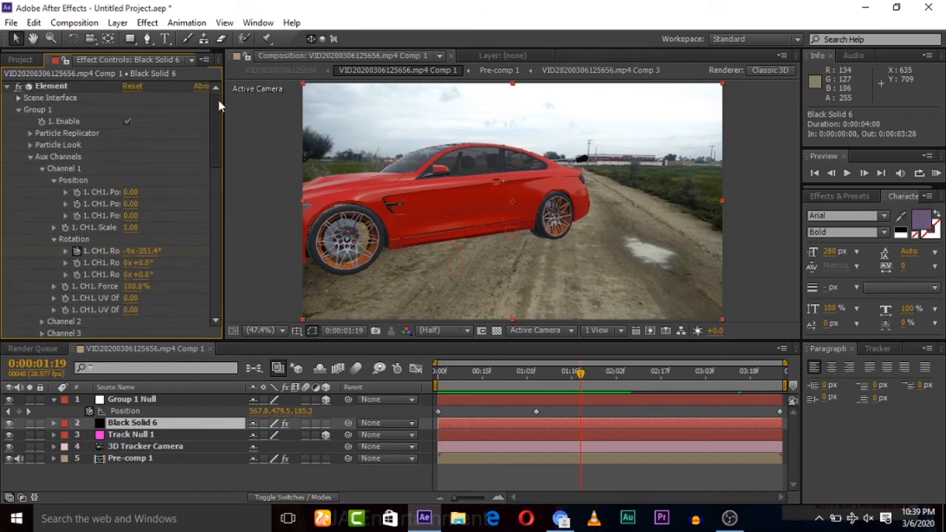
left_click(7, 86)
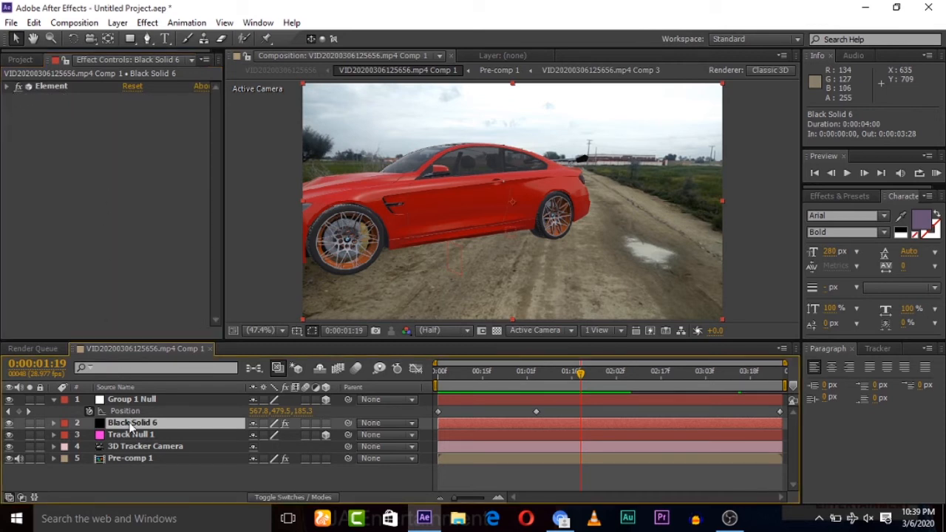
left_click(7, 86)
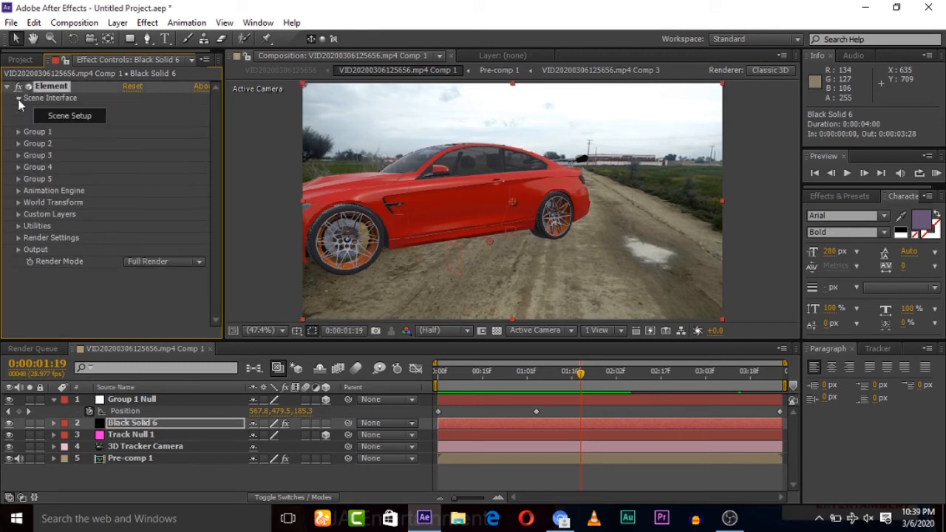
Delete the m4gts BMW from the scene, add the rebel pickup model and confirm with OK
left_click(68, 115)
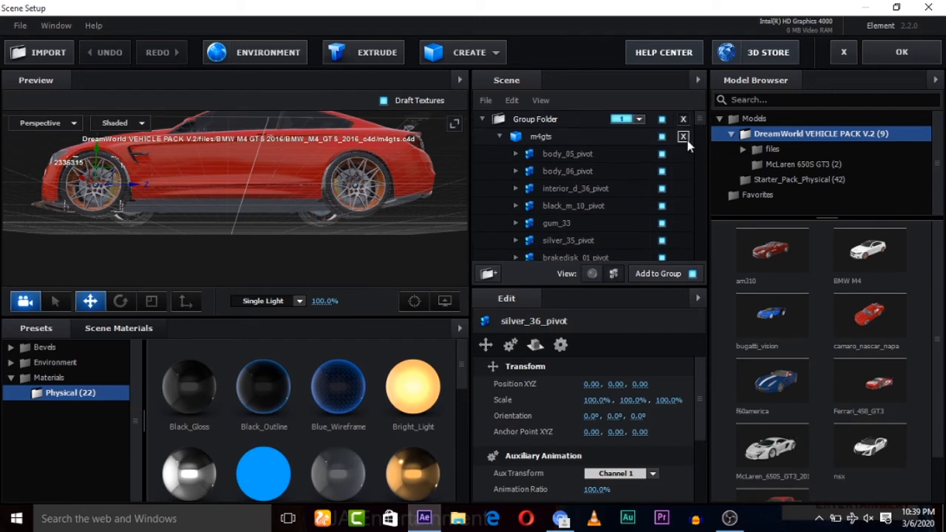
left_click(682, 136)
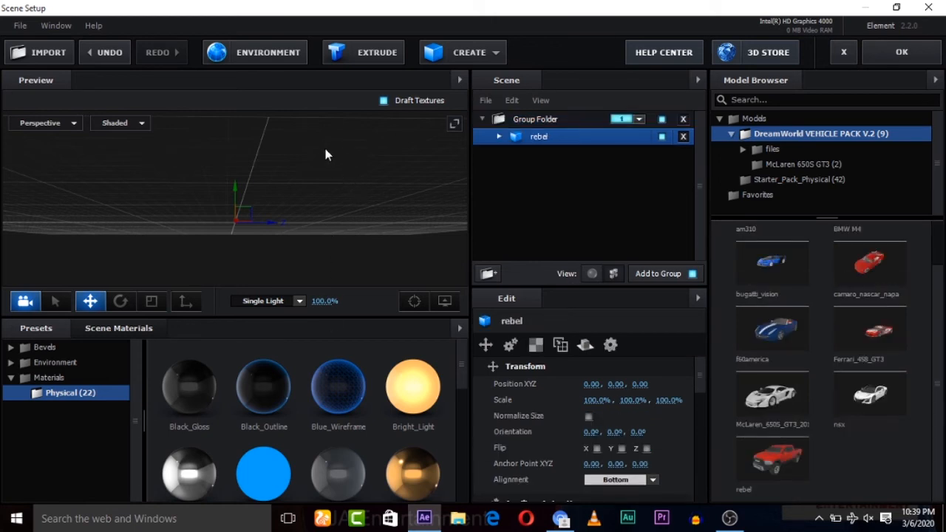
mouse_move(849, 39)
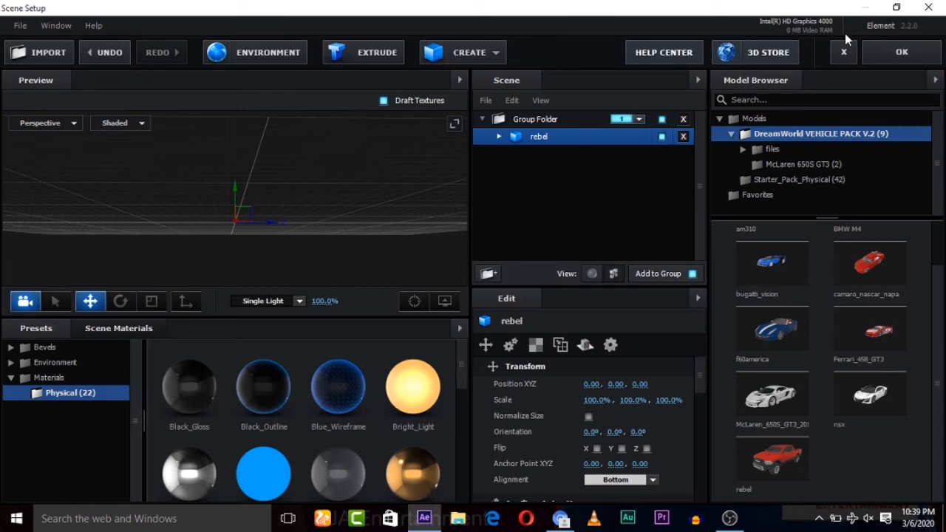
left_click(901, 51)
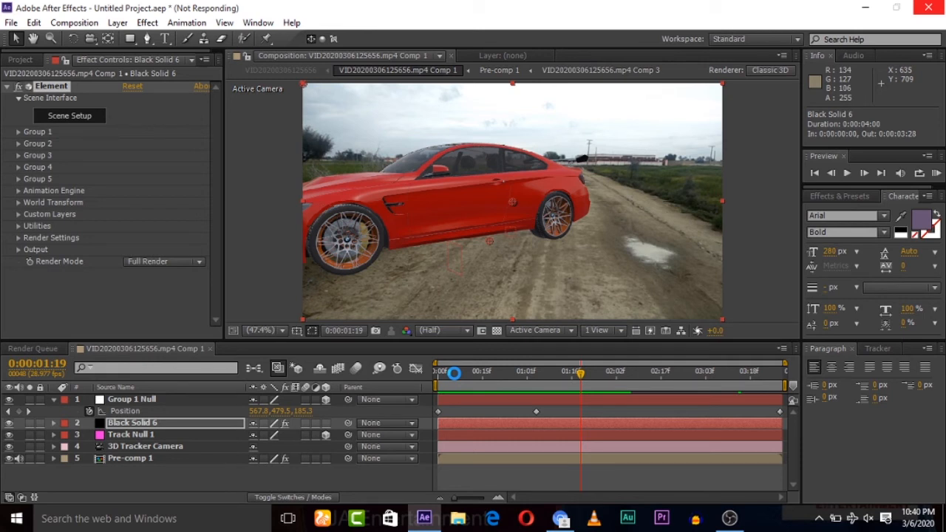
Return the playhead to the start and preview the red pickup on the road
left_click_drag(582, 372, 456, 372)
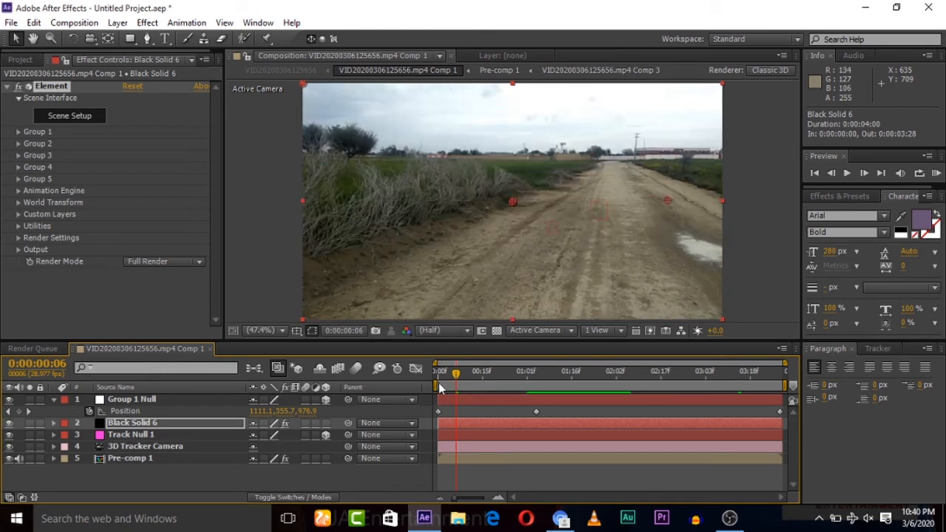
left_click(441, 371)
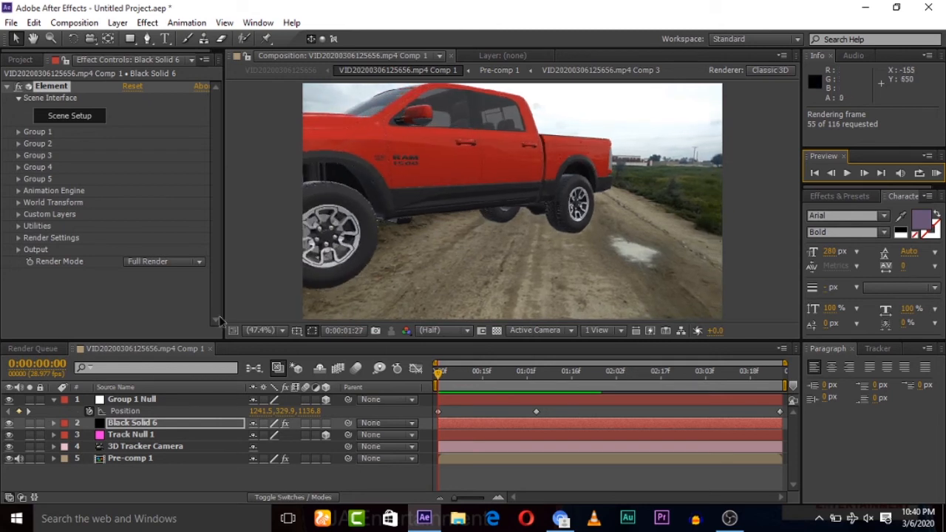
mouse_move(377, 274)
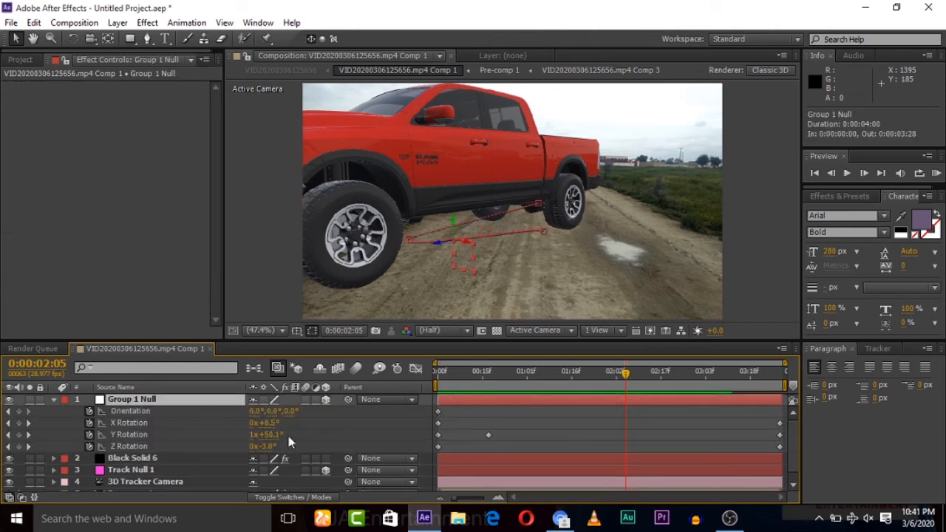
mouse_move(263, 406)
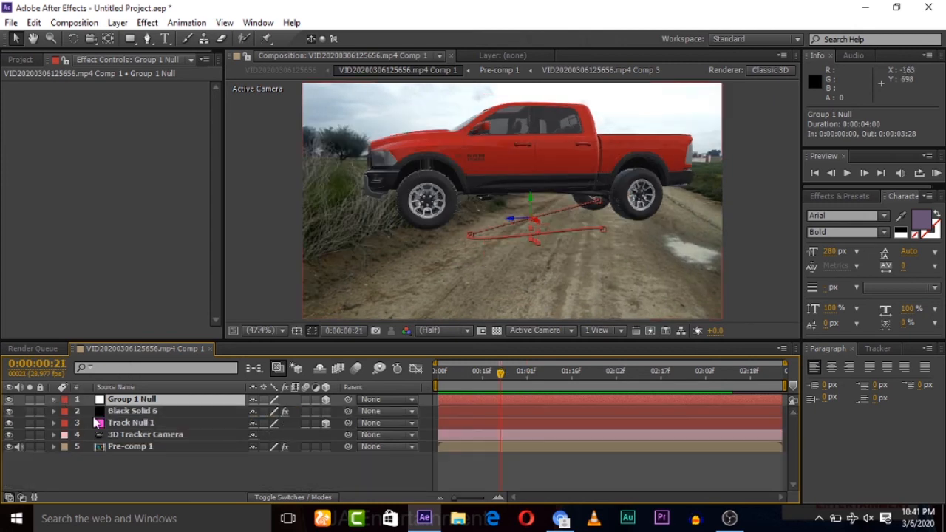
Select Black Solid 6 to show the Element effect after turning the truck side-on
left_click(133, 411)
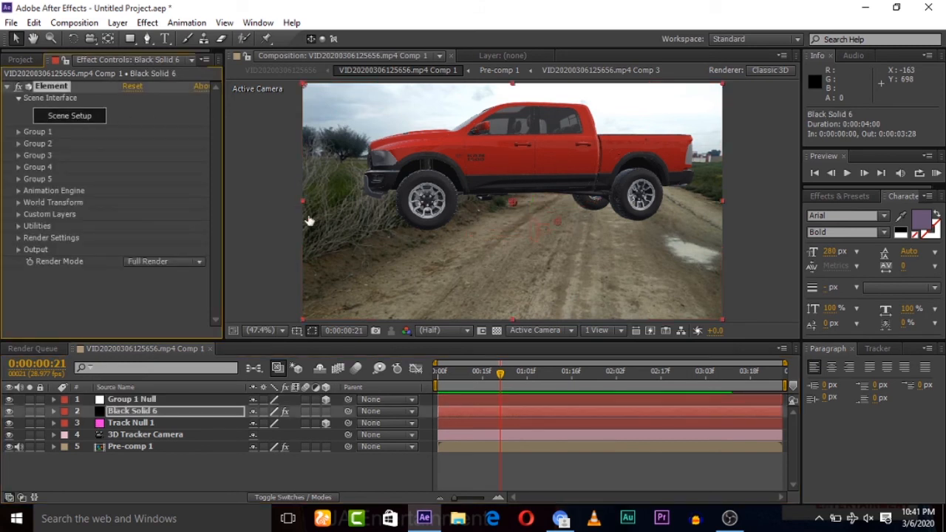
mouse_move(424, 192)
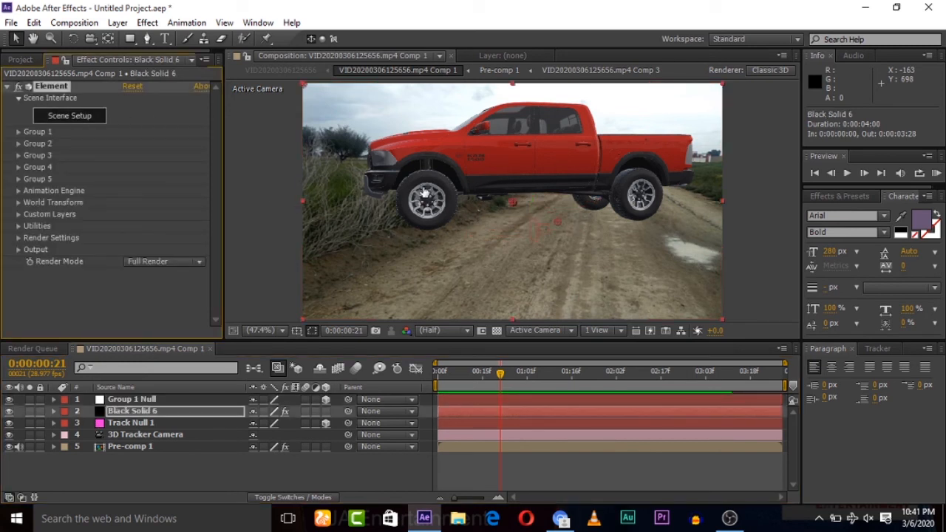
In Scene Setup expand the rebel model and switch to its materials list to apply the Gold paint
left_click(68, 115)
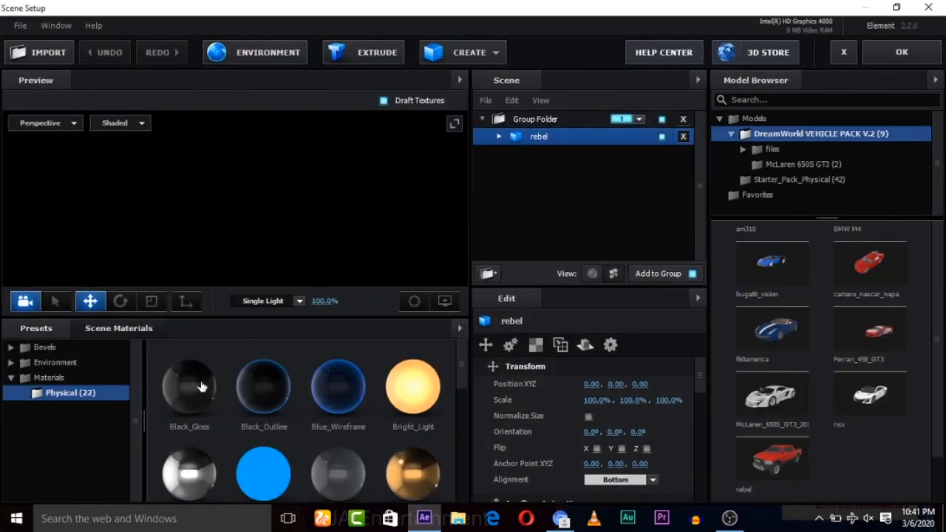
mouse_move(373, 254)
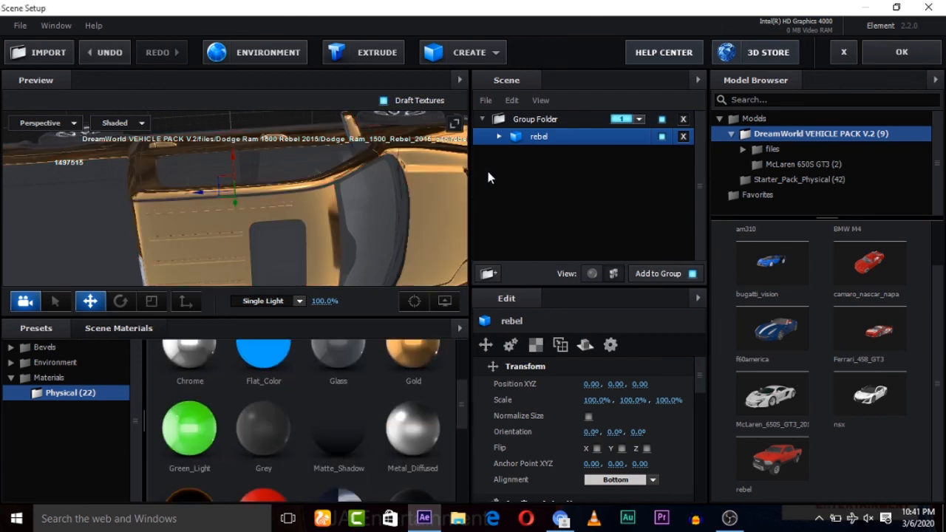
left_click(500, 136)
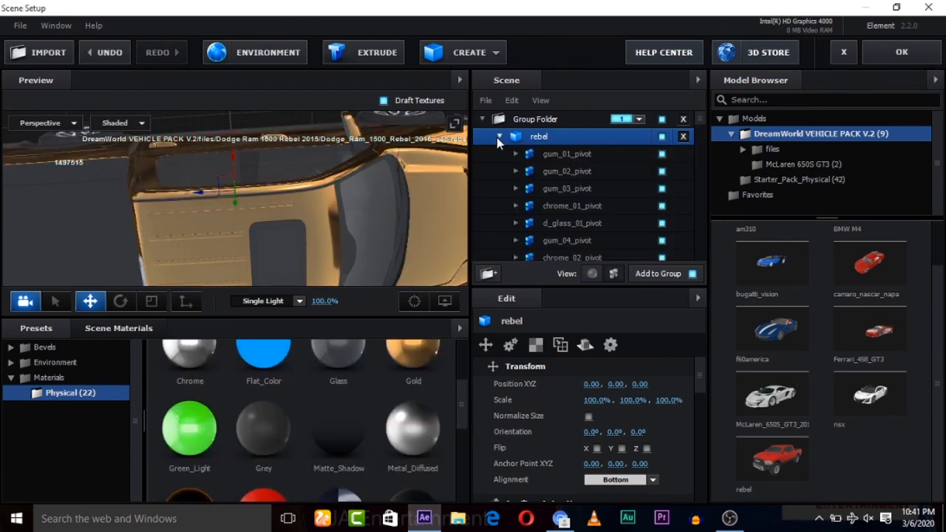
left_click(591, 273)
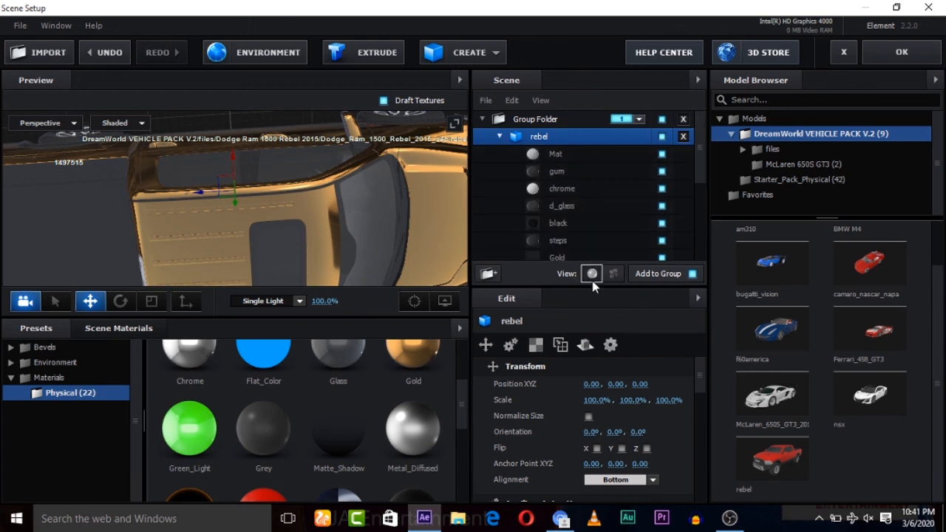
scroll("down", 3)
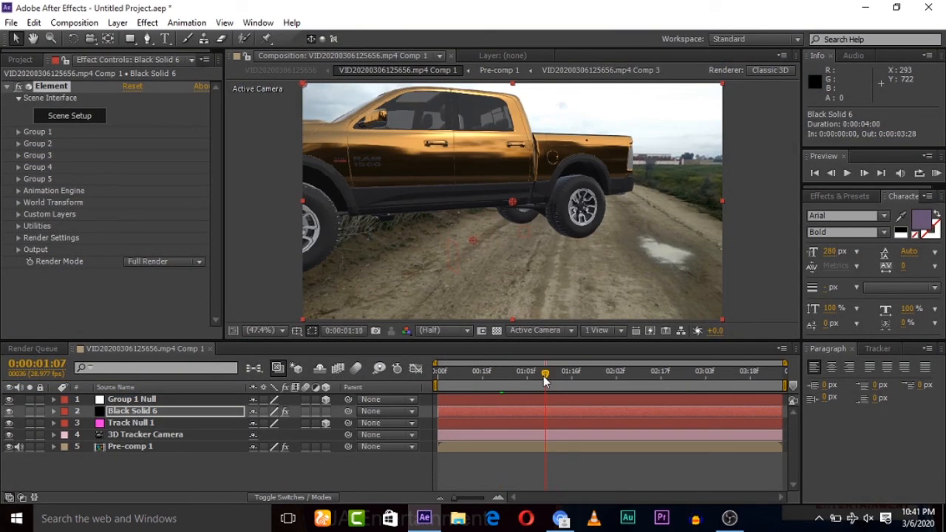
Scrub to later frames to check the gold pickup holds its place on the road
left_click_drag(544, 377, 526, 377)
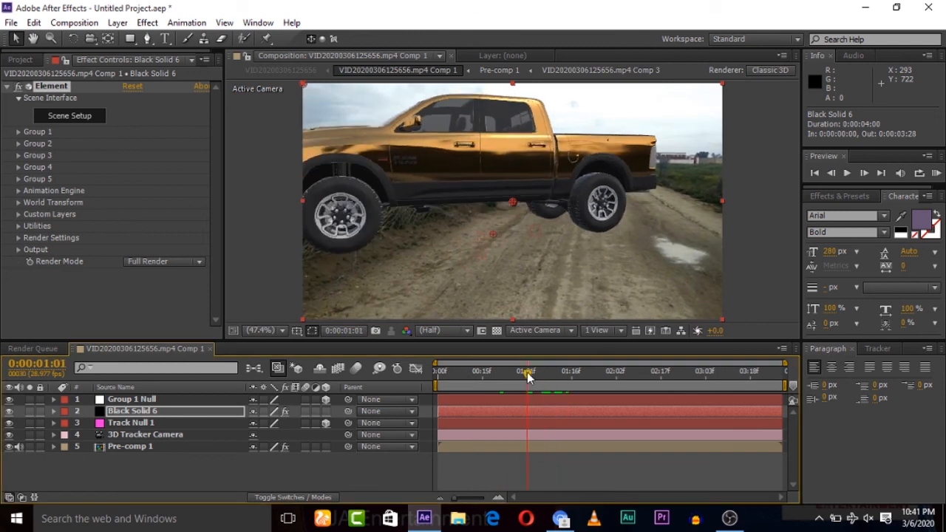
mouse_move(639, 153)
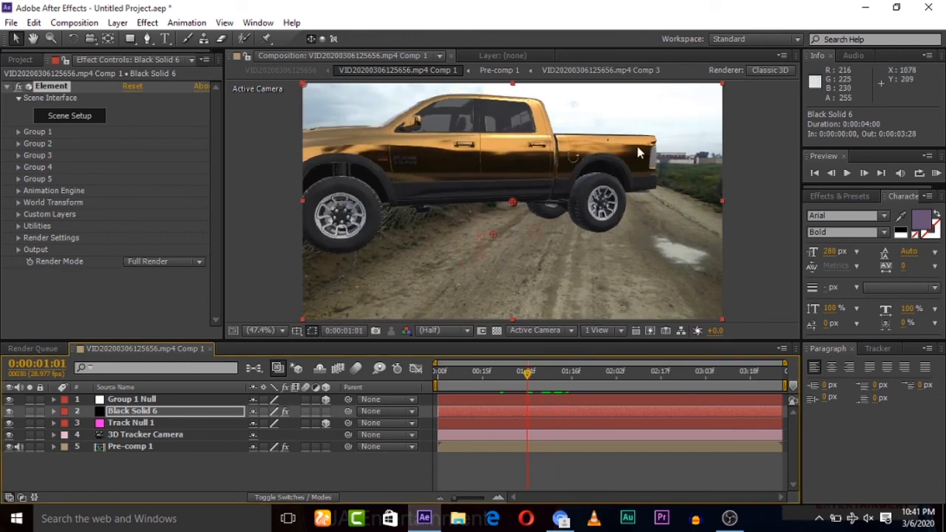
mouse_move(309, 207)
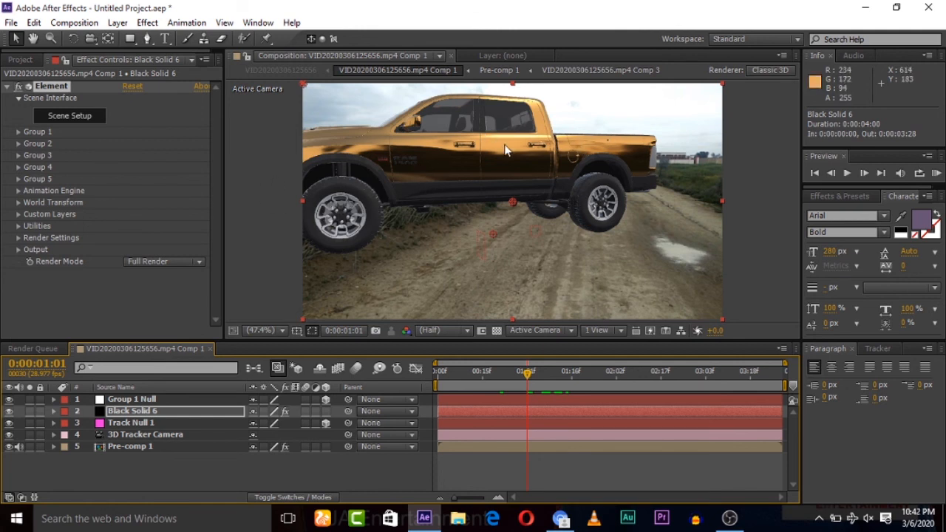
mouse_move(591, 124)
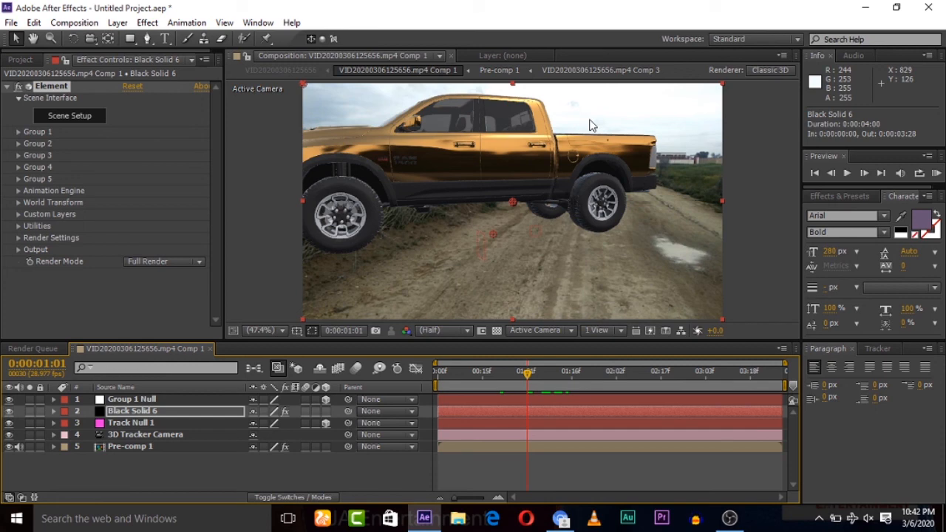
left_click(584, 370)
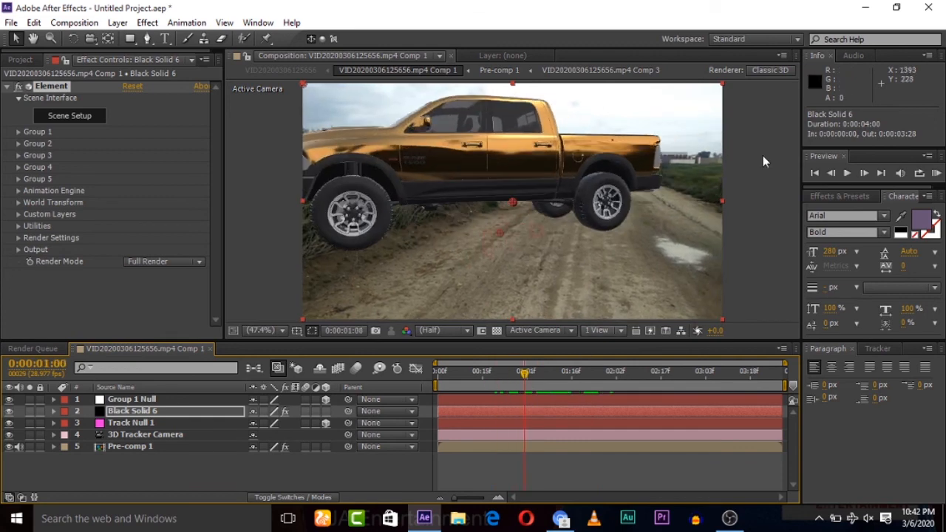
mouse_move(765, 161)
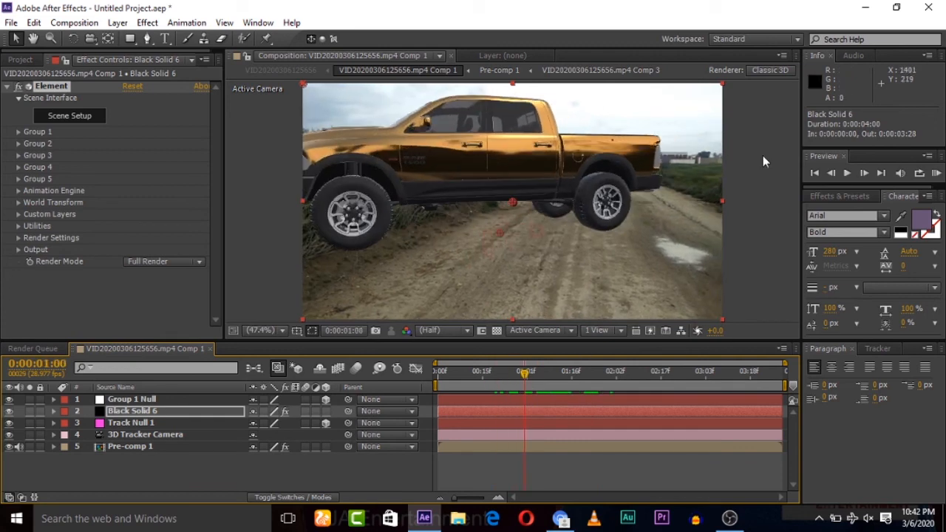
mouse_move(734, 507)
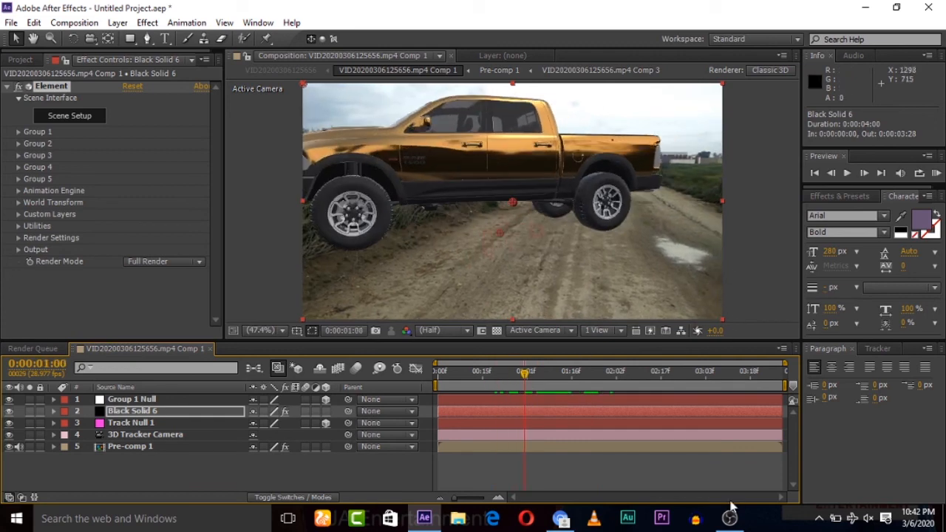